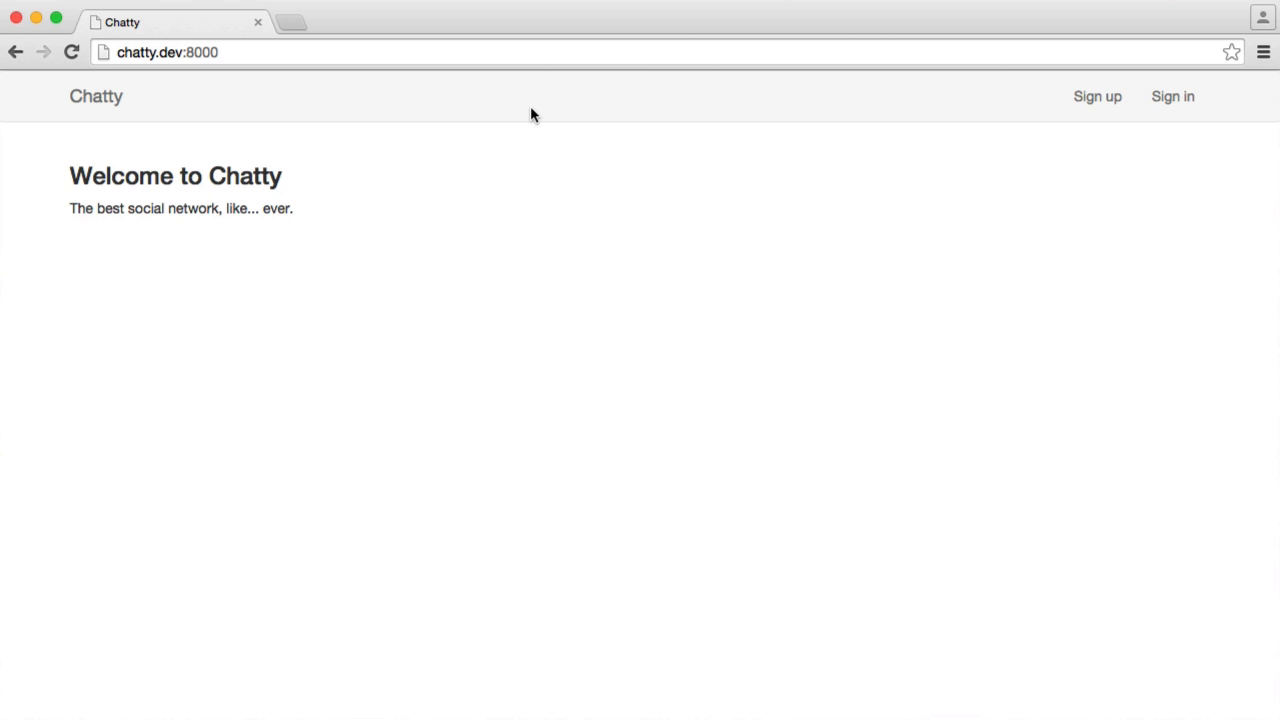
mouse_move(552, 128)
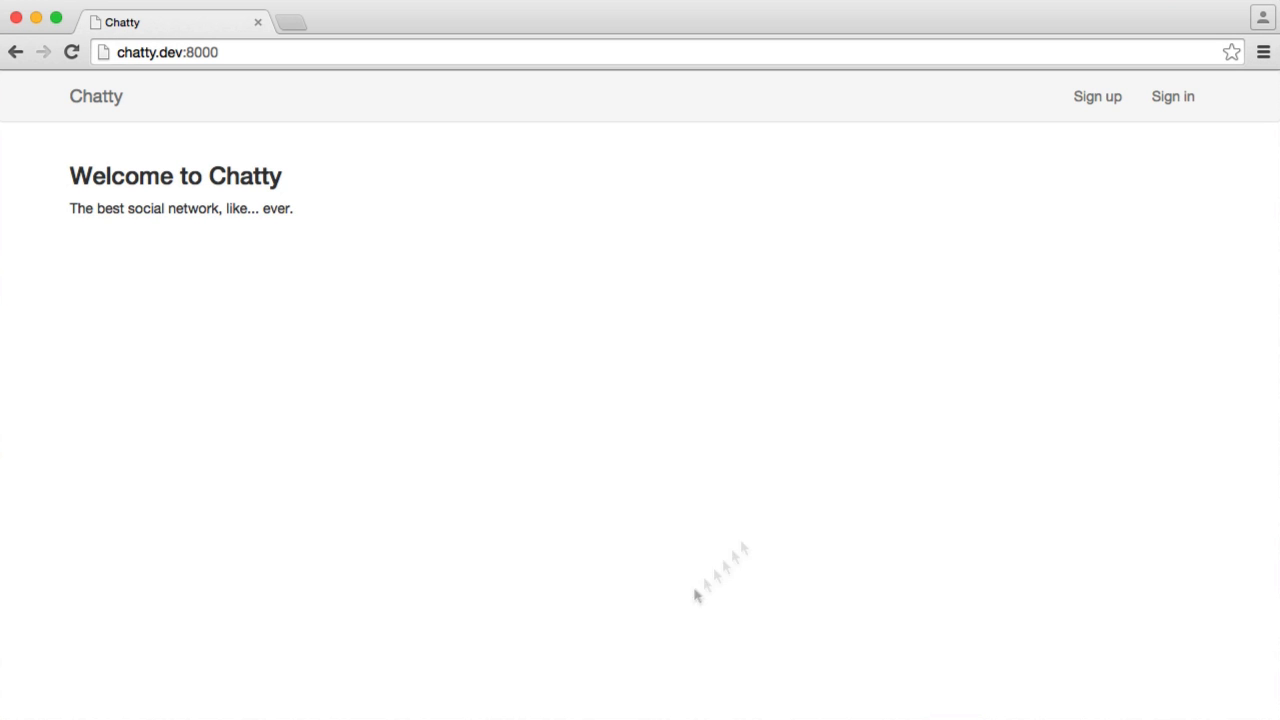
mouse_move(896, 268)
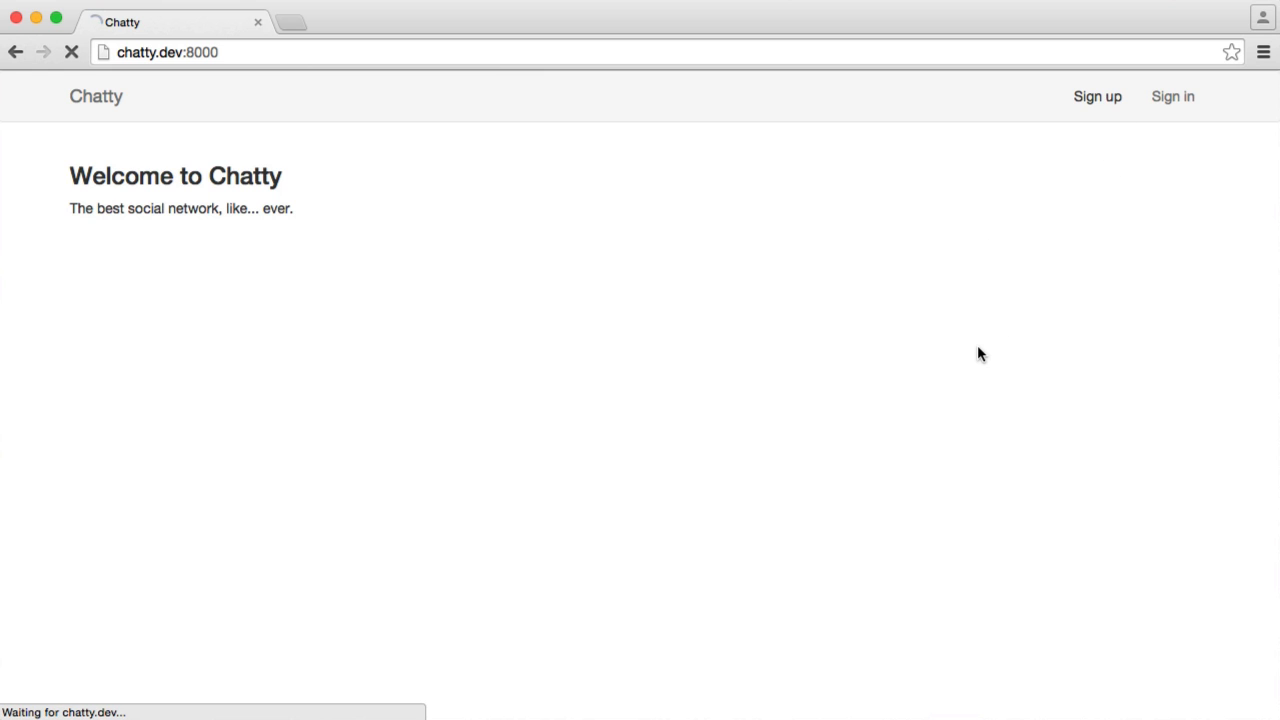
- Register the account alex with the autofilled email and a password
text(alex)
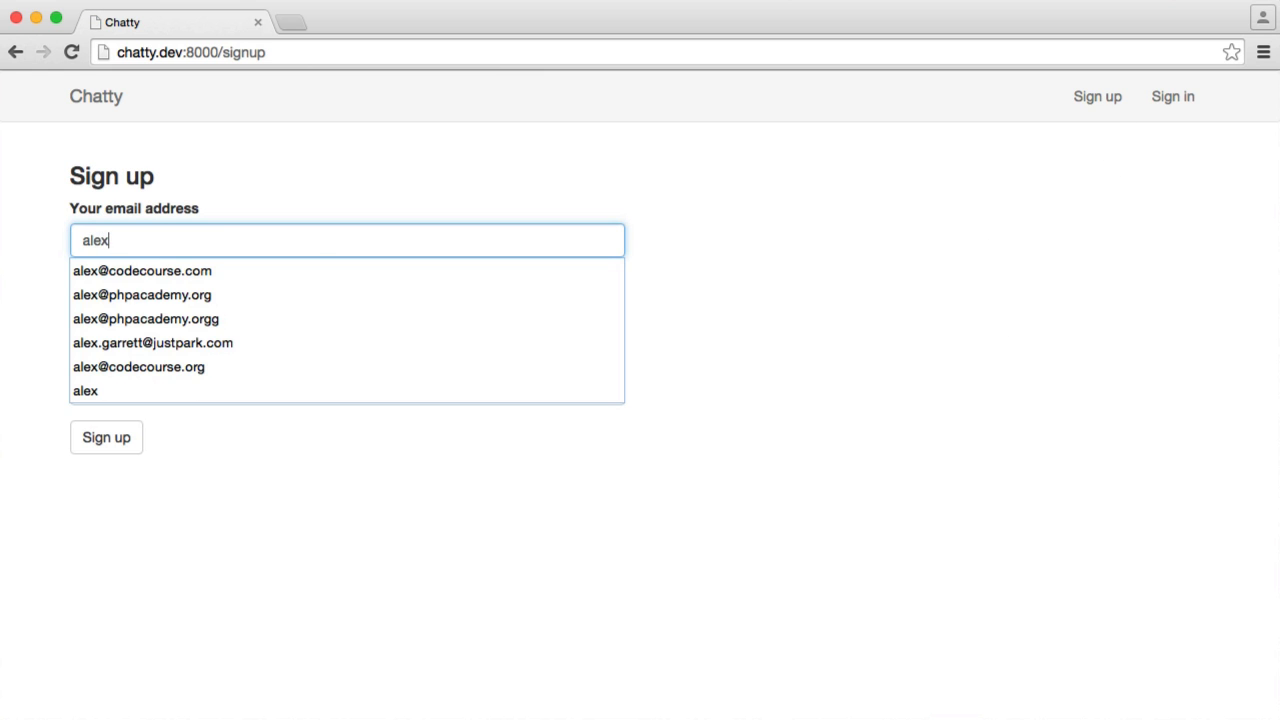
click(140, 270)
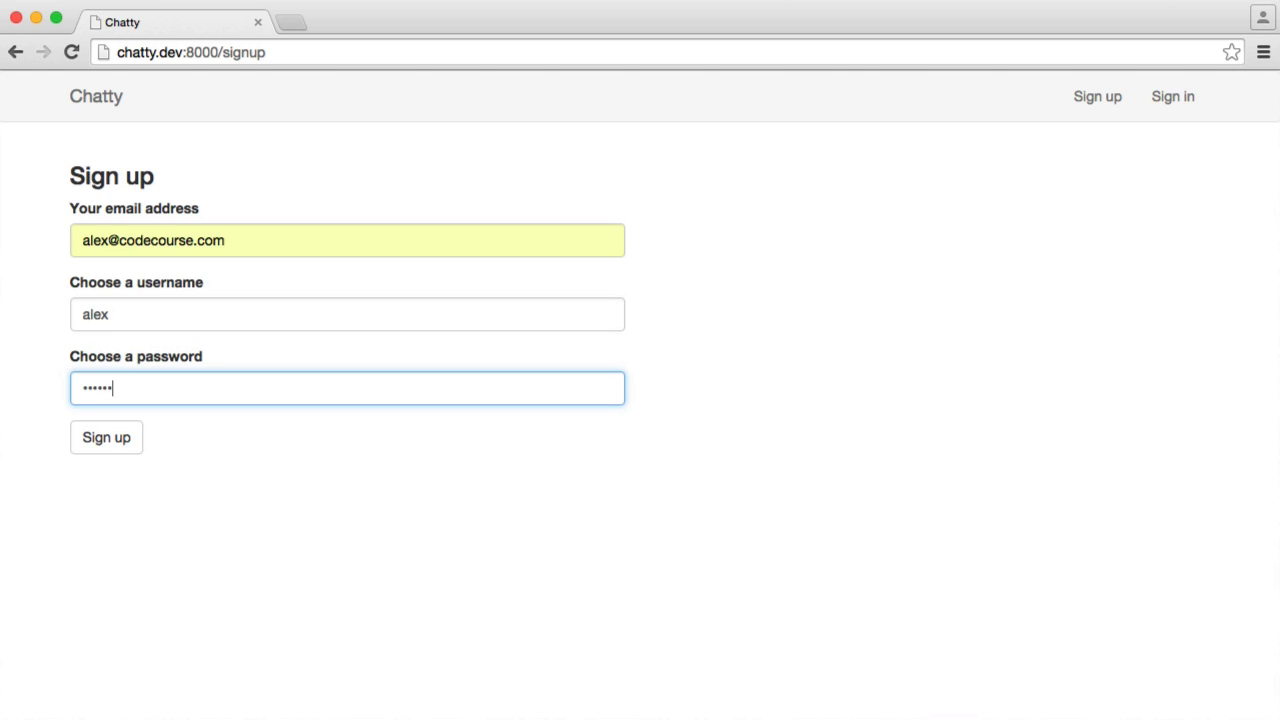
click(104, 436)
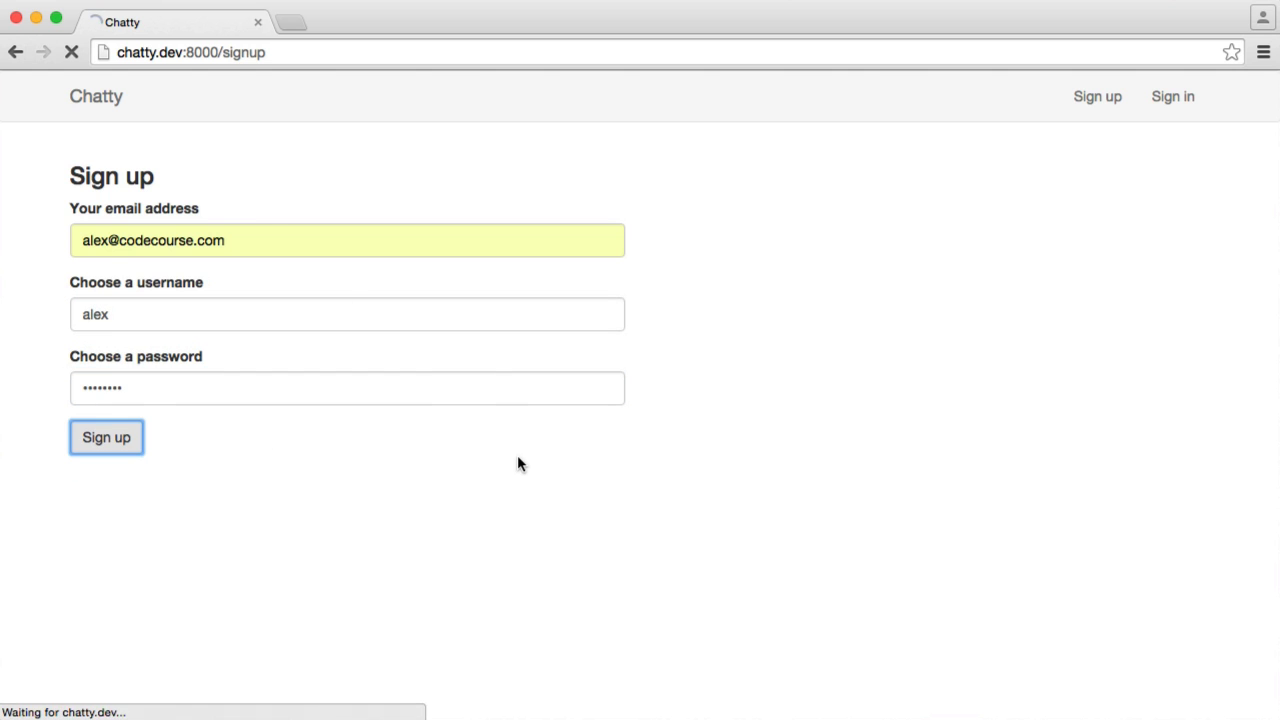
click(106, 436)
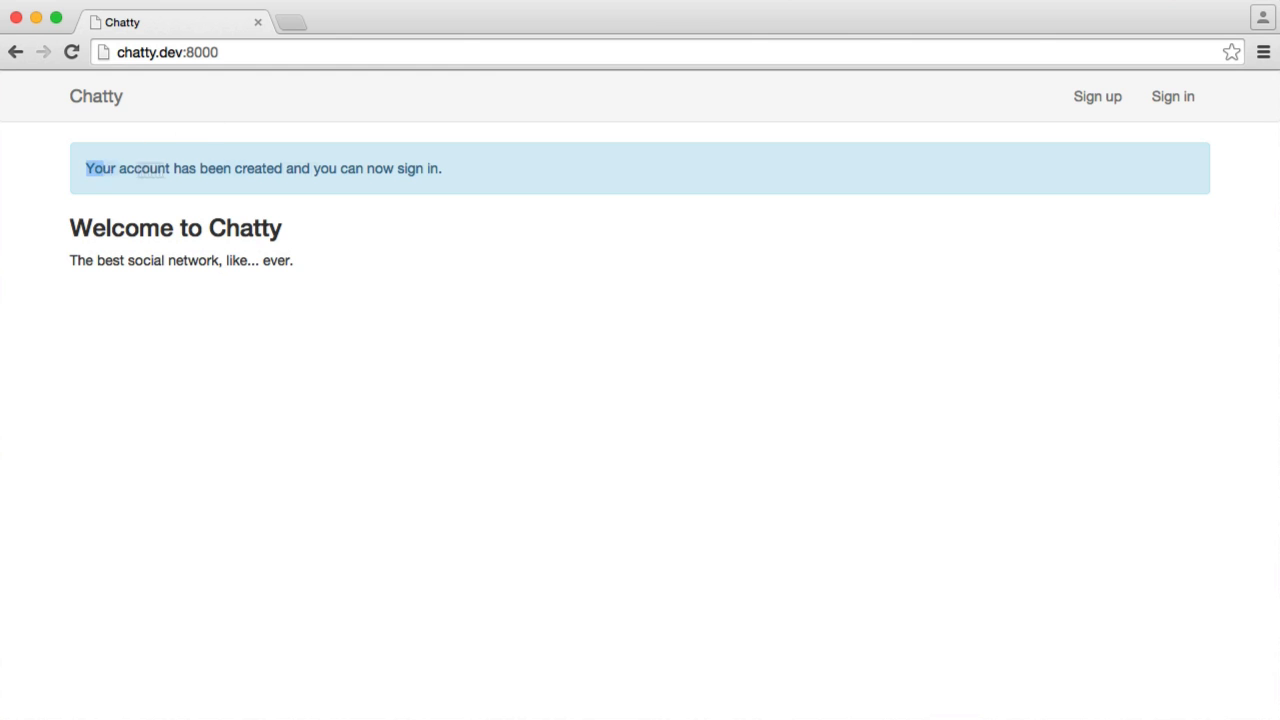
- Sign in with the new account's email and password, keeping Remember me ticked
click(1172, 96)
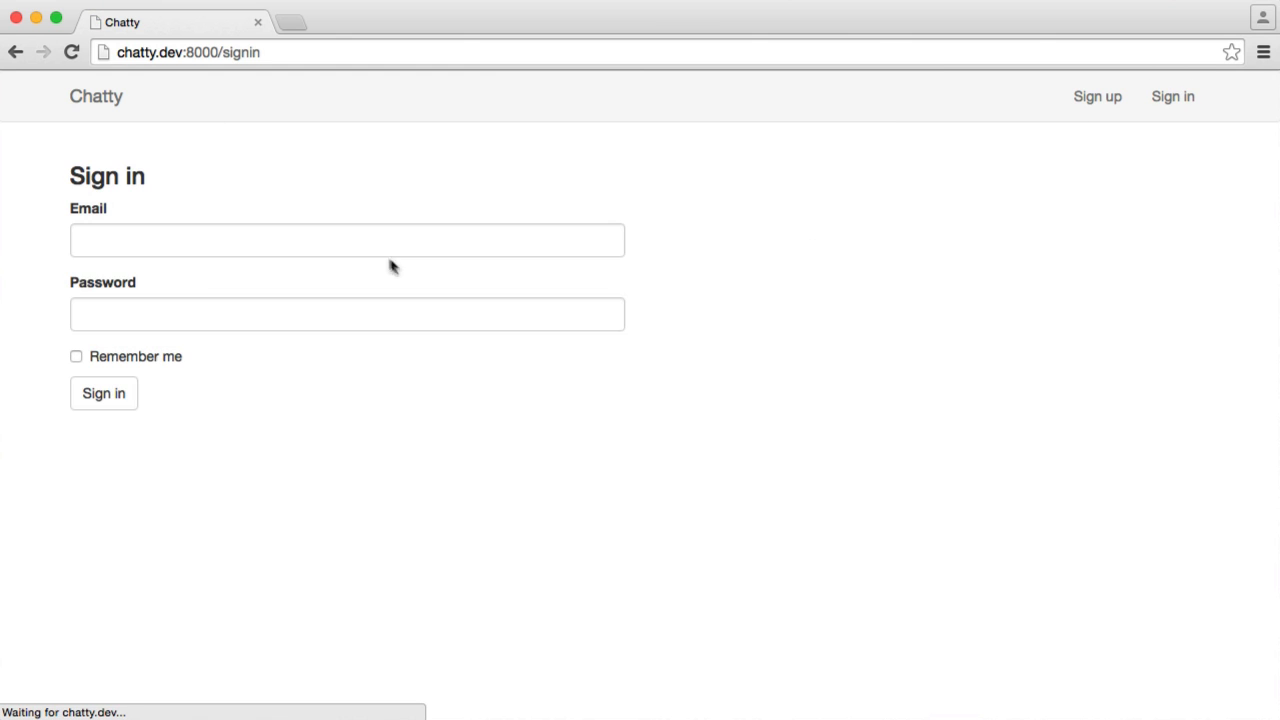
click(348, 314)
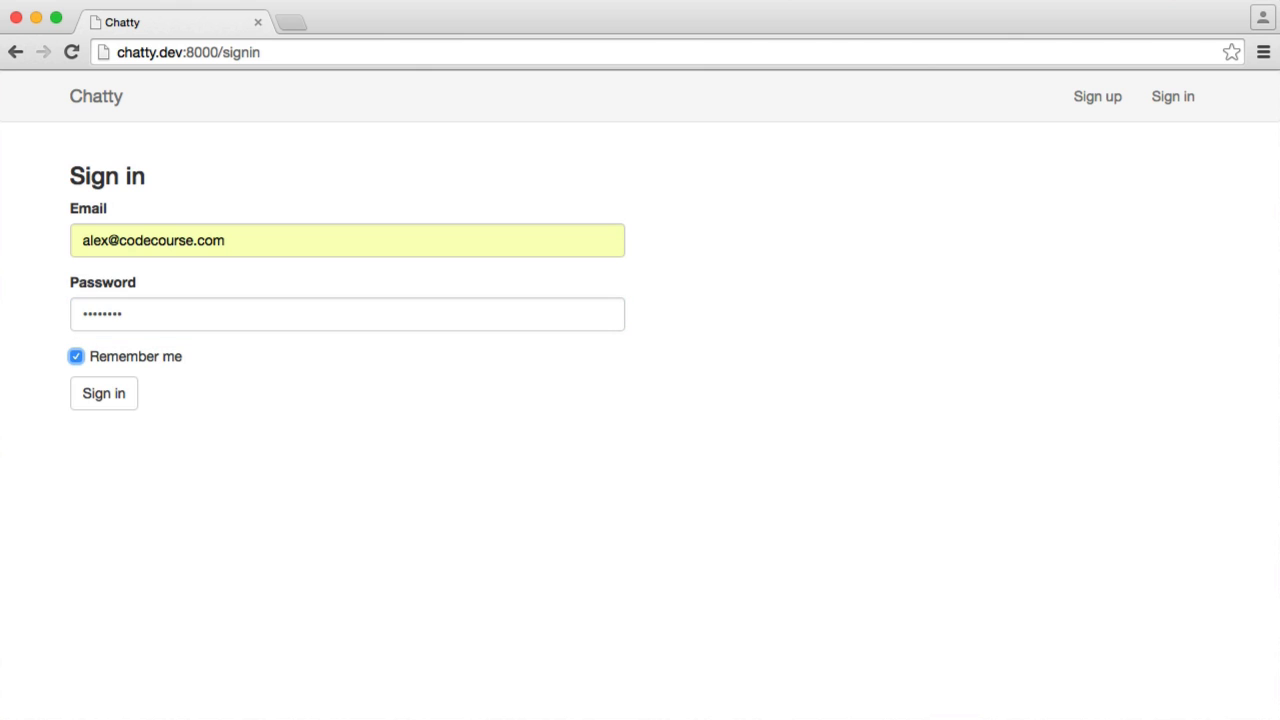
click(104, 392)
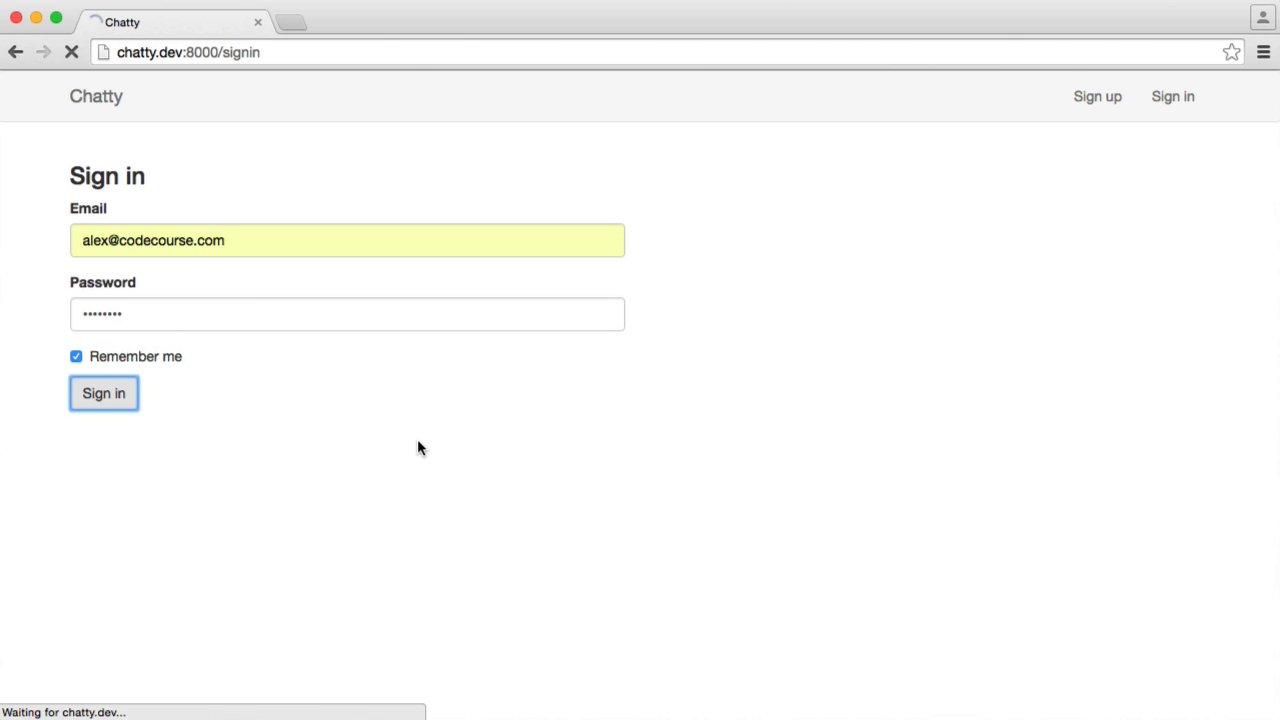
click(104, 392)
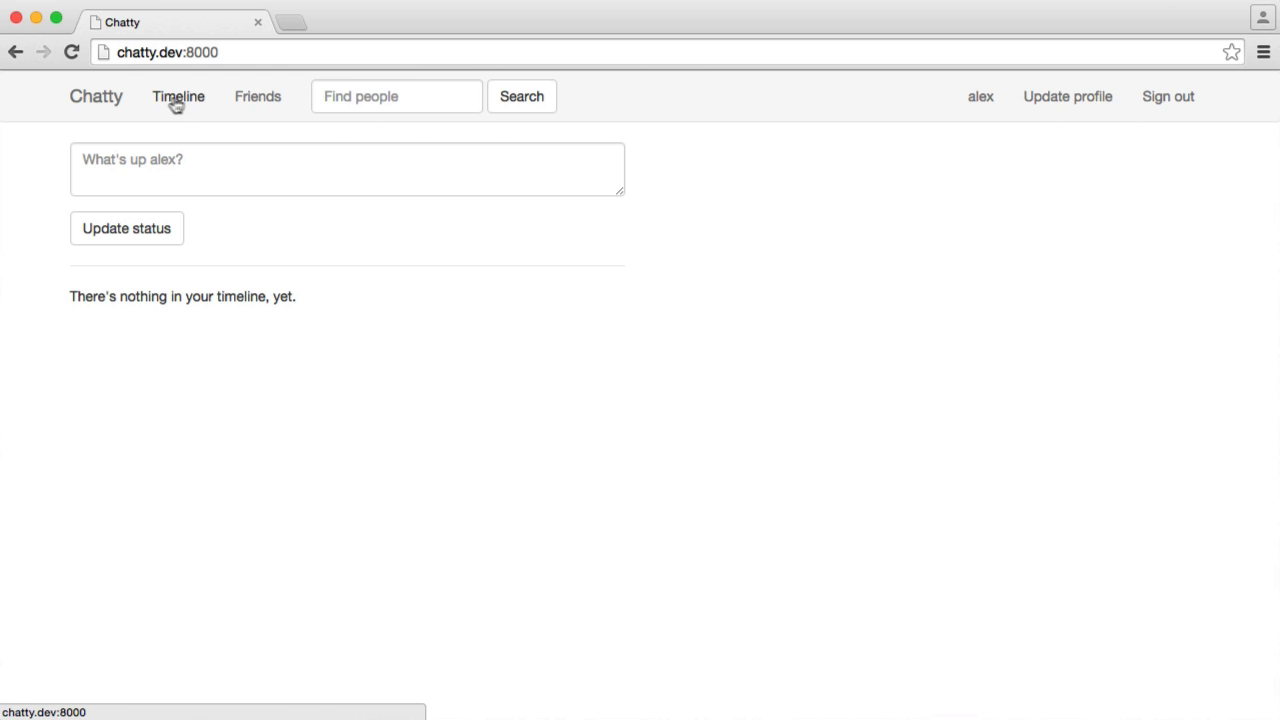
- Review the empty timeline message, then go to the Friends page from the navigation bar
triple_click(182, 296)
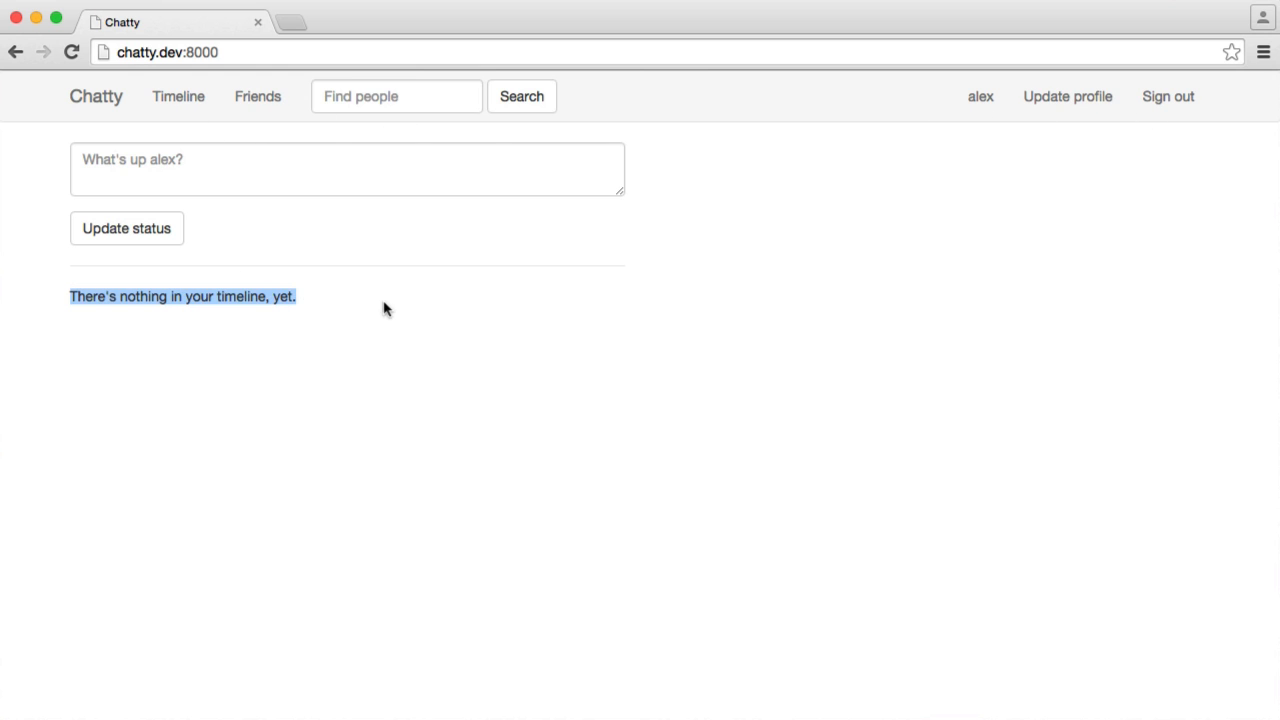
click(392, 312)
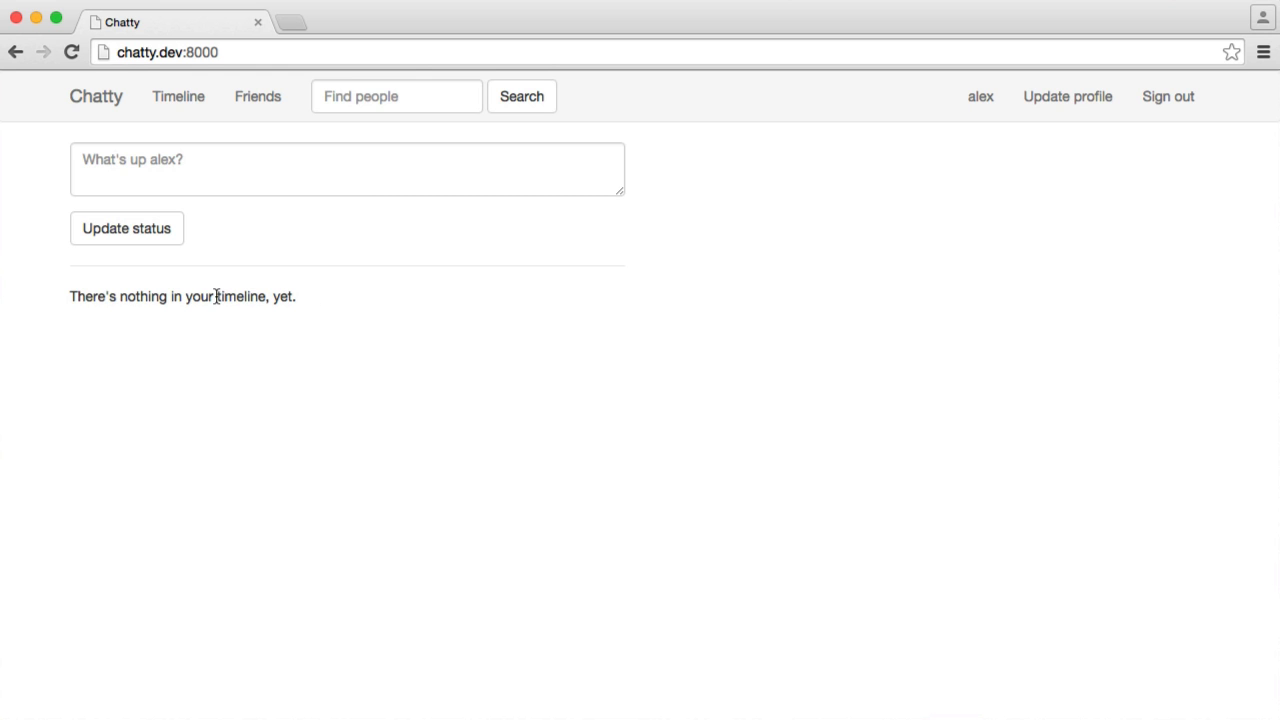
mouse_move(258, 298)
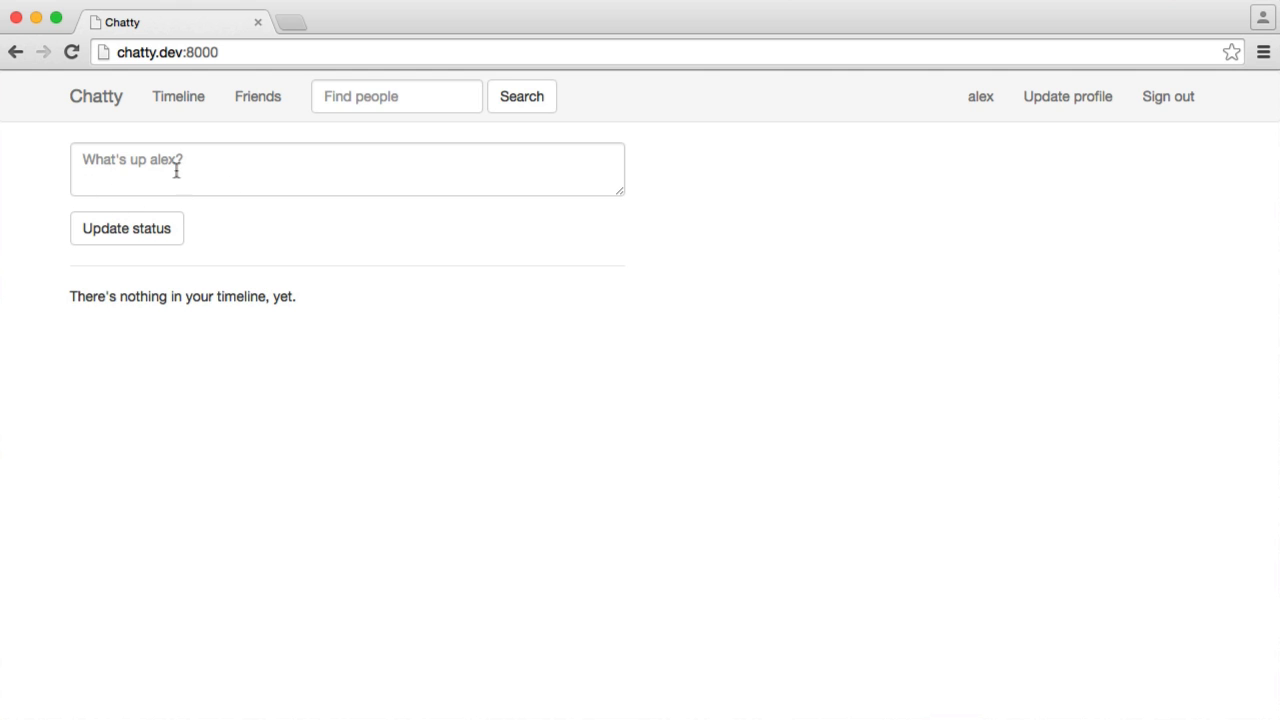
click(256, 96)
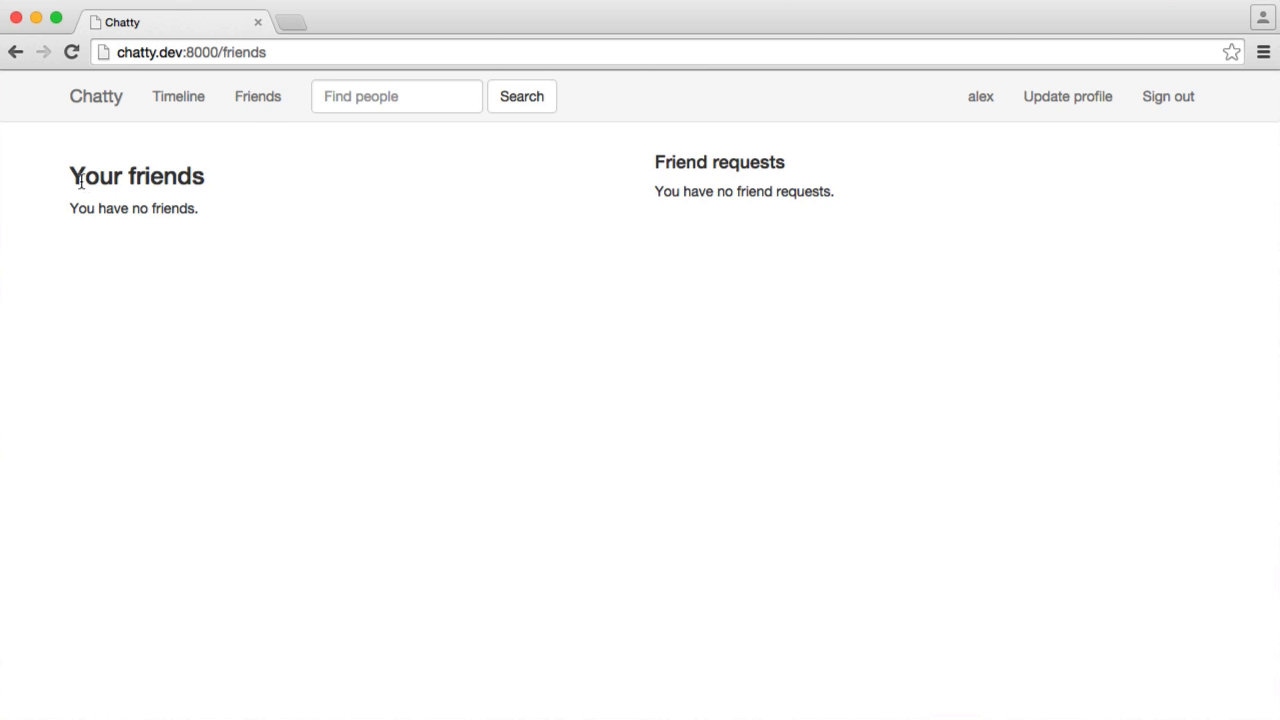
mouse_move(660, 188)
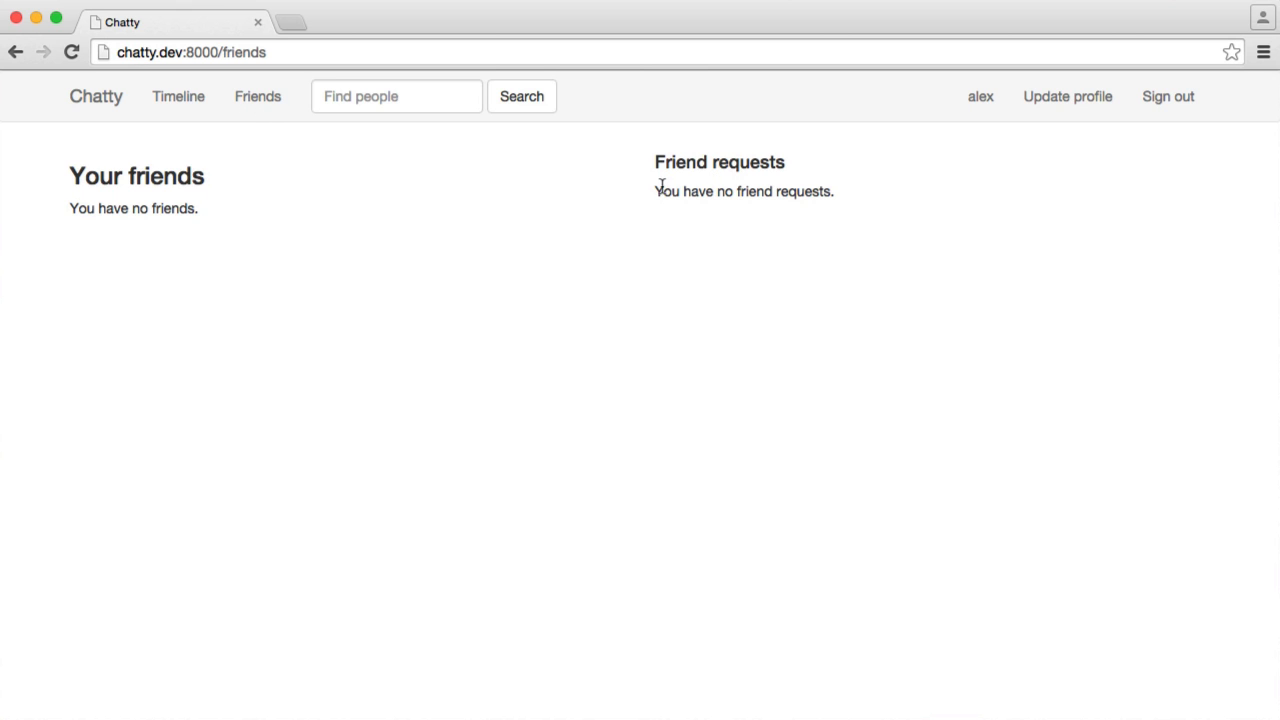
mouse_move(770, 168)
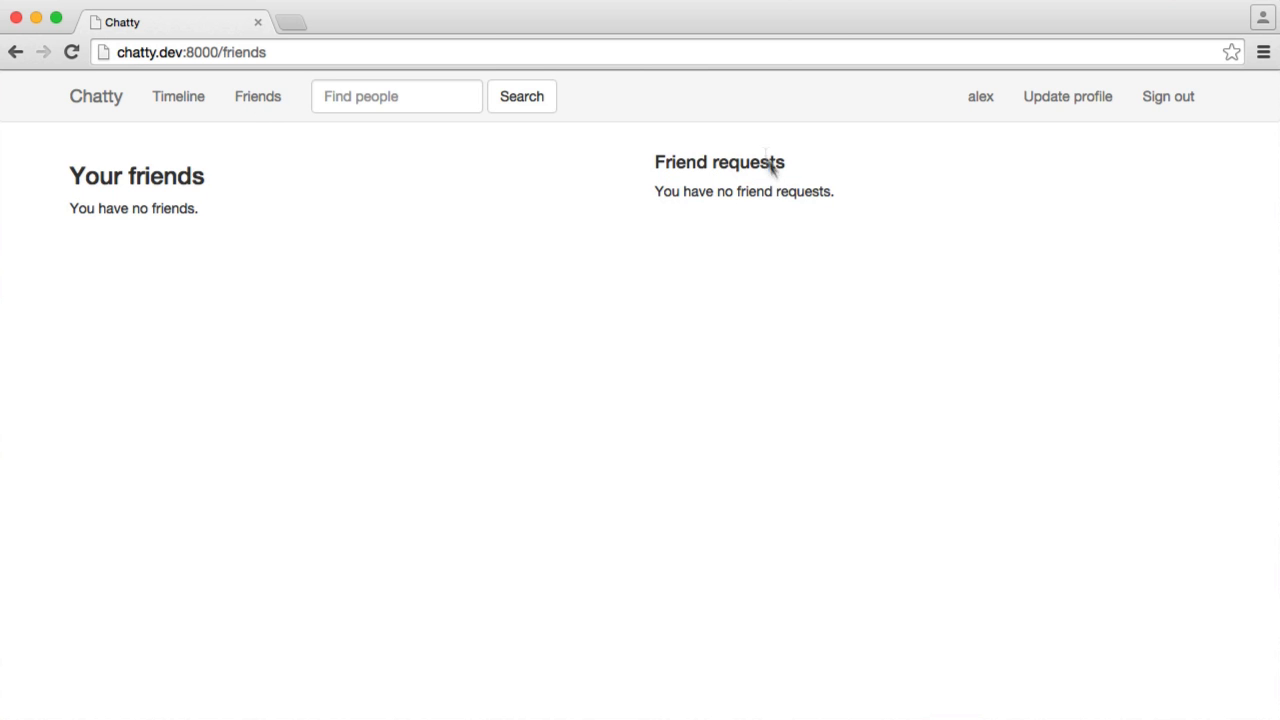
- Search people for 'alex' and open the matching user's own profile from the results
click(396, 96)
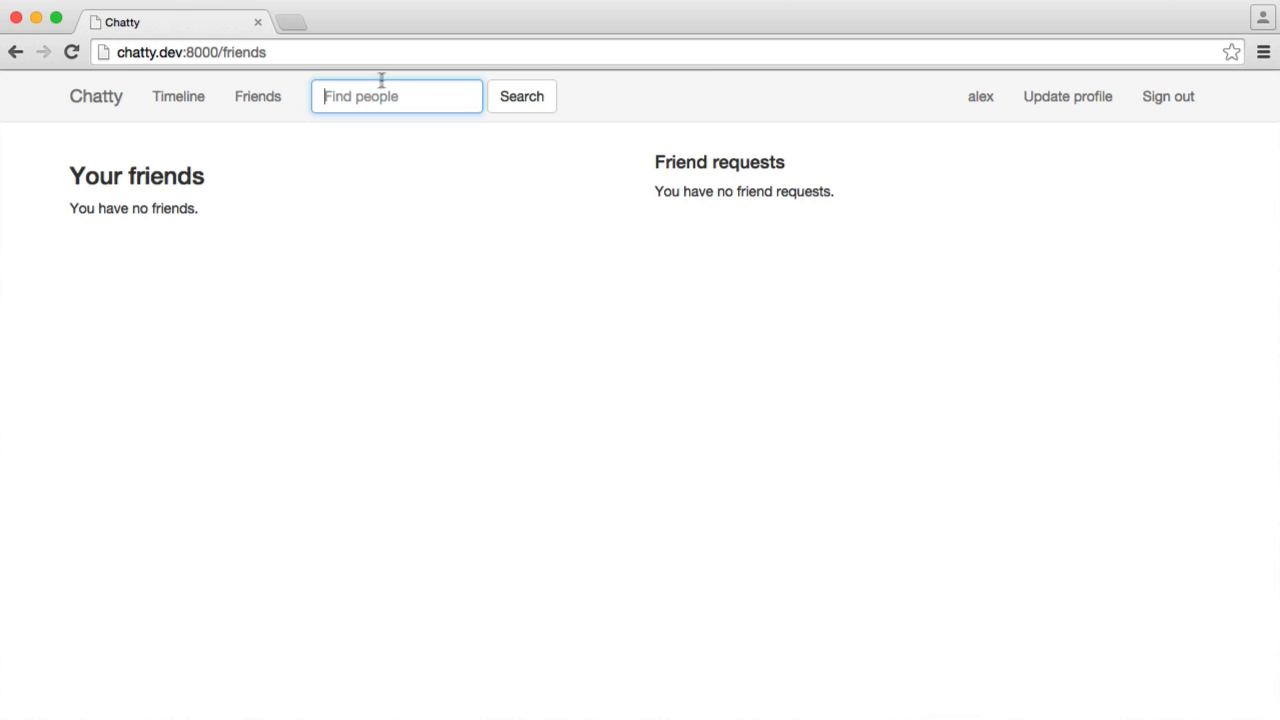
text(alex)
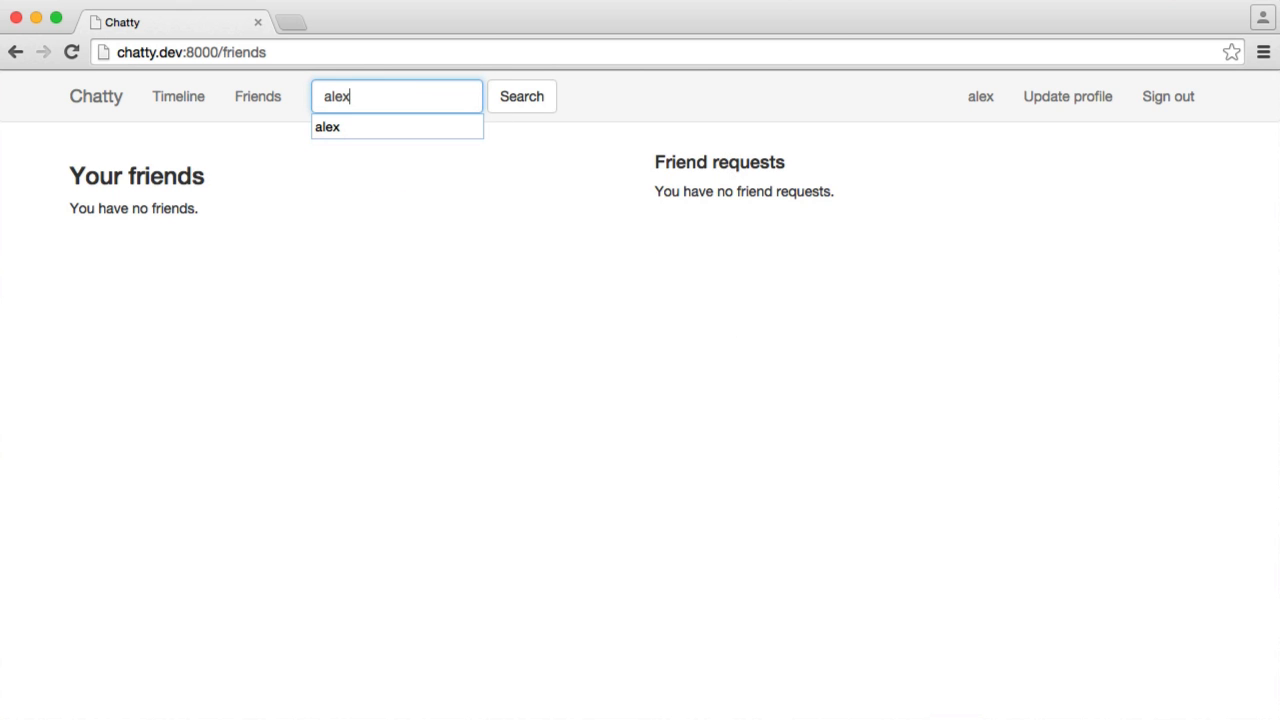
click(520, 96)
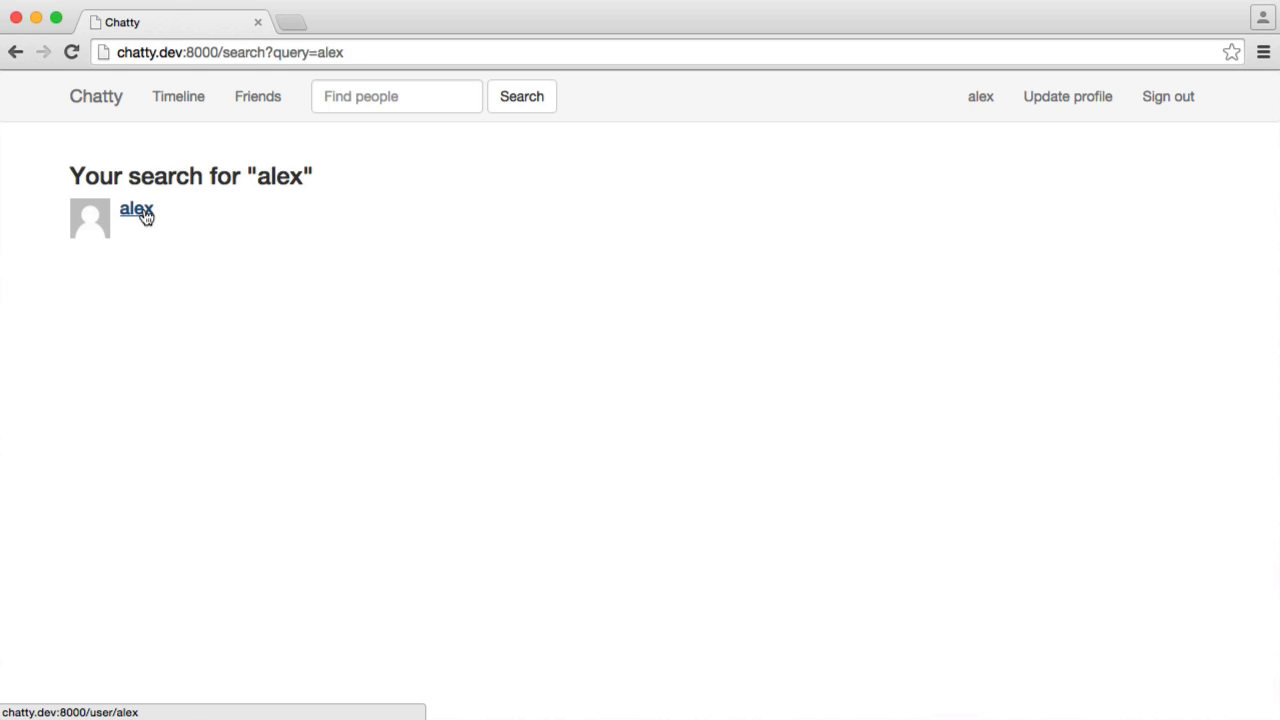
click(136, 210)
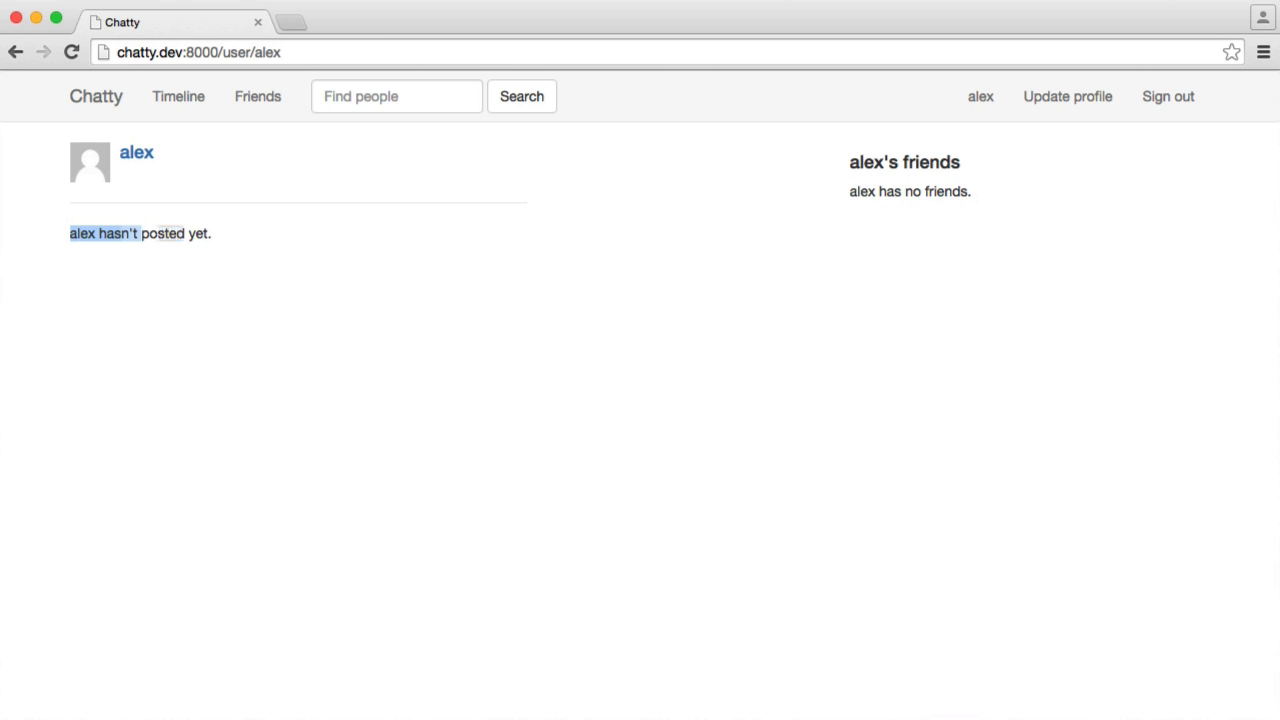
click(184, 252)
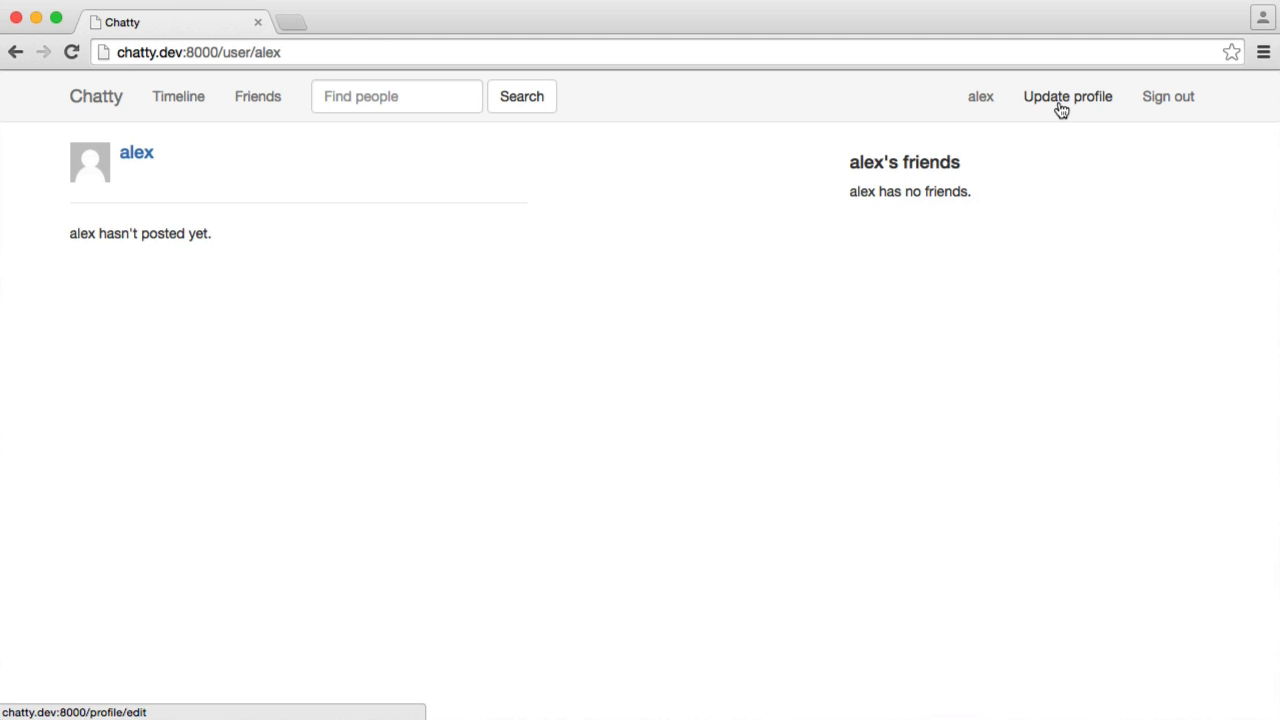
- Update the profile to Alex Garrett with location London, UK
click(1068, 96)
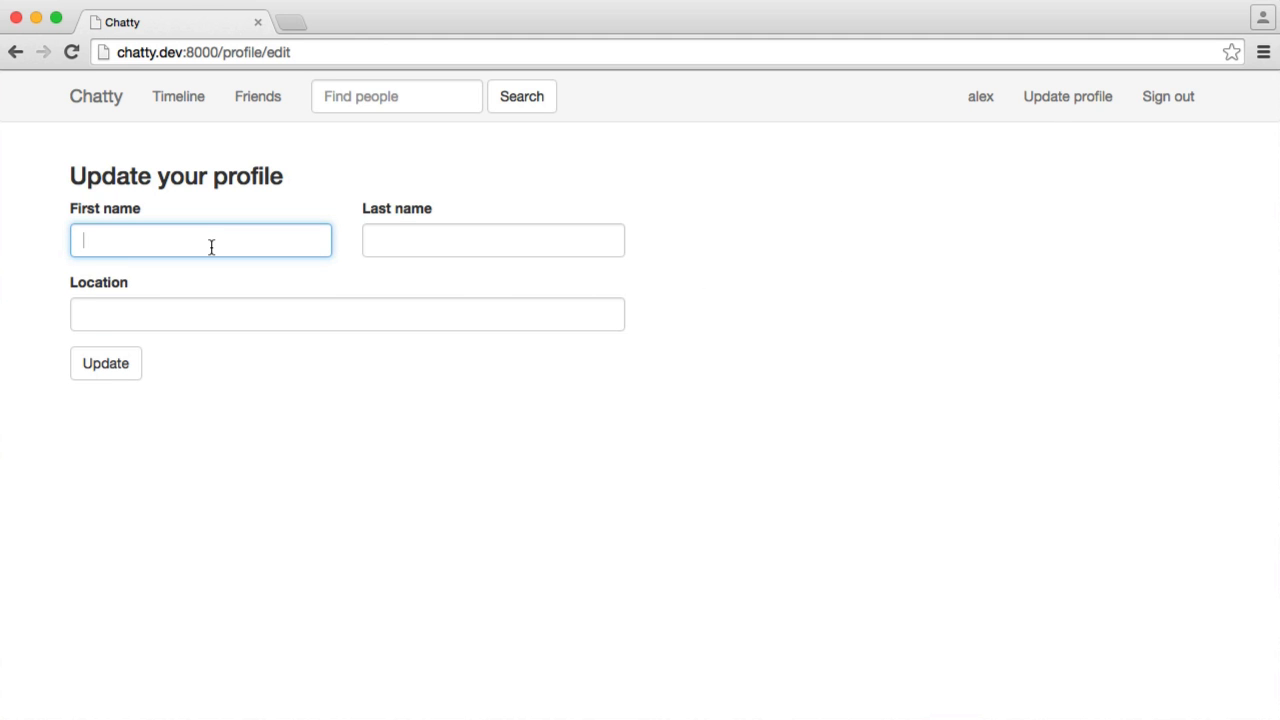
text(Garrett)
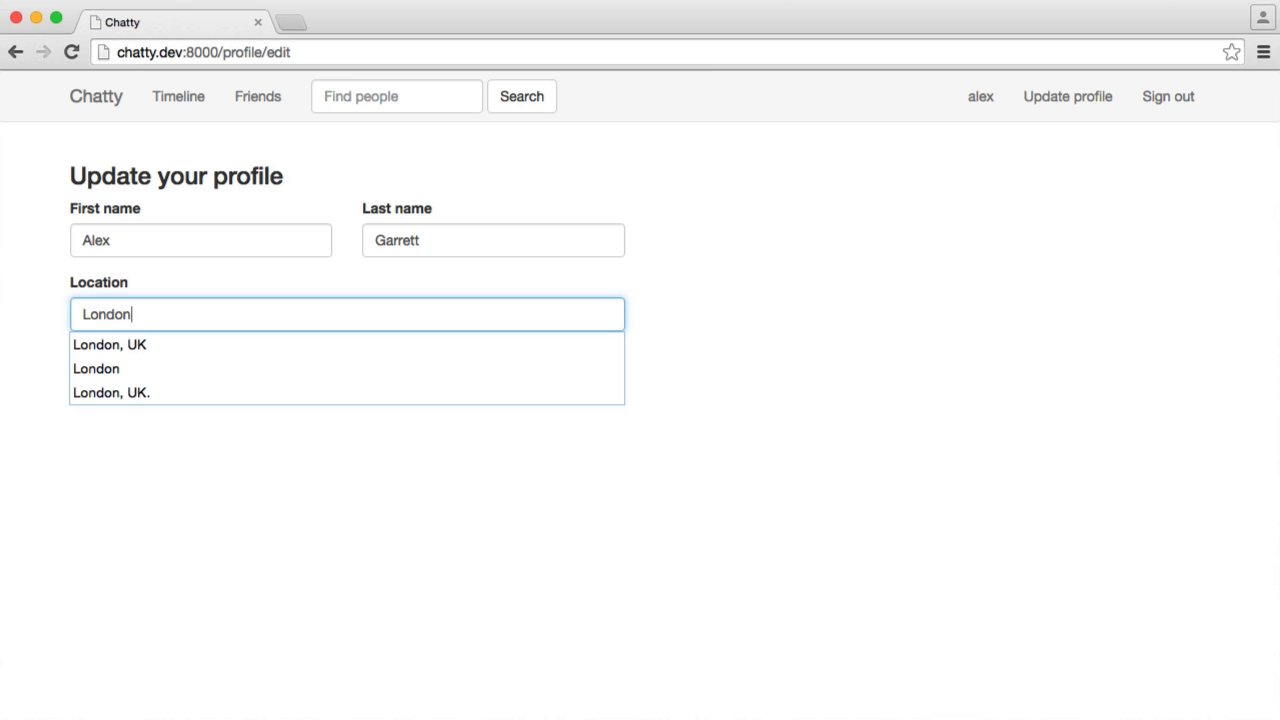
click(108, 344)
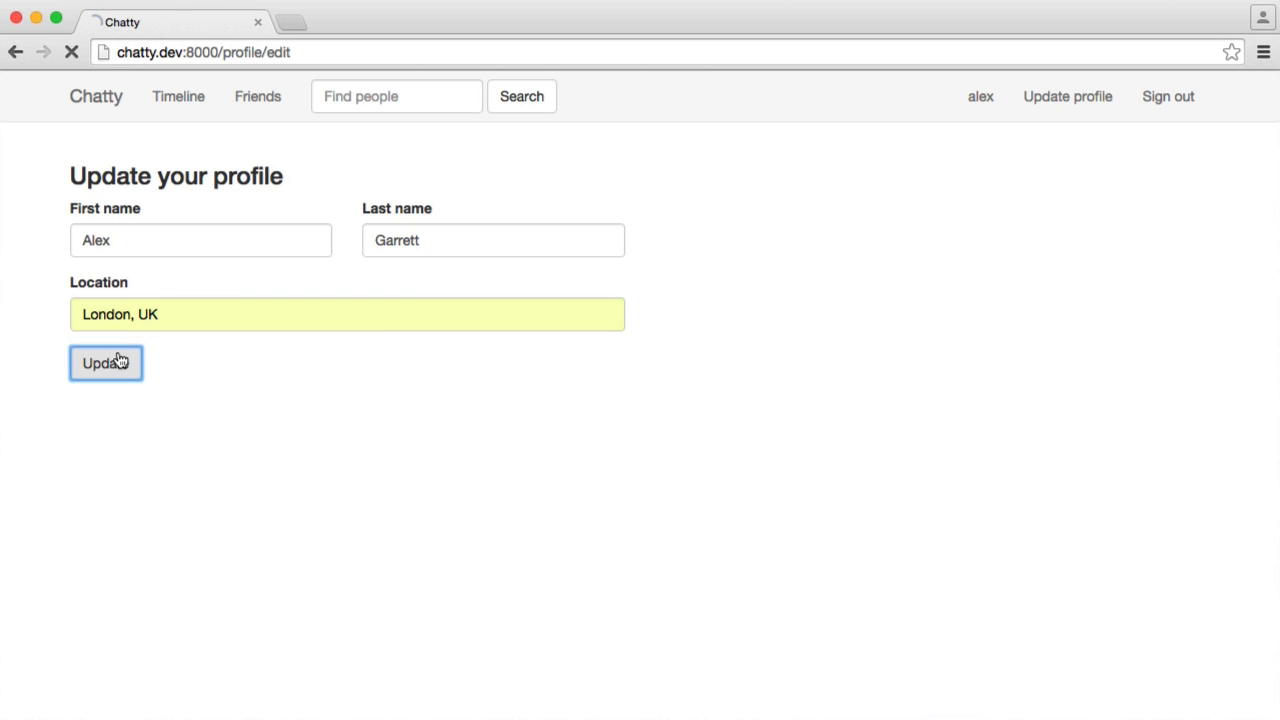
click(106, 364)
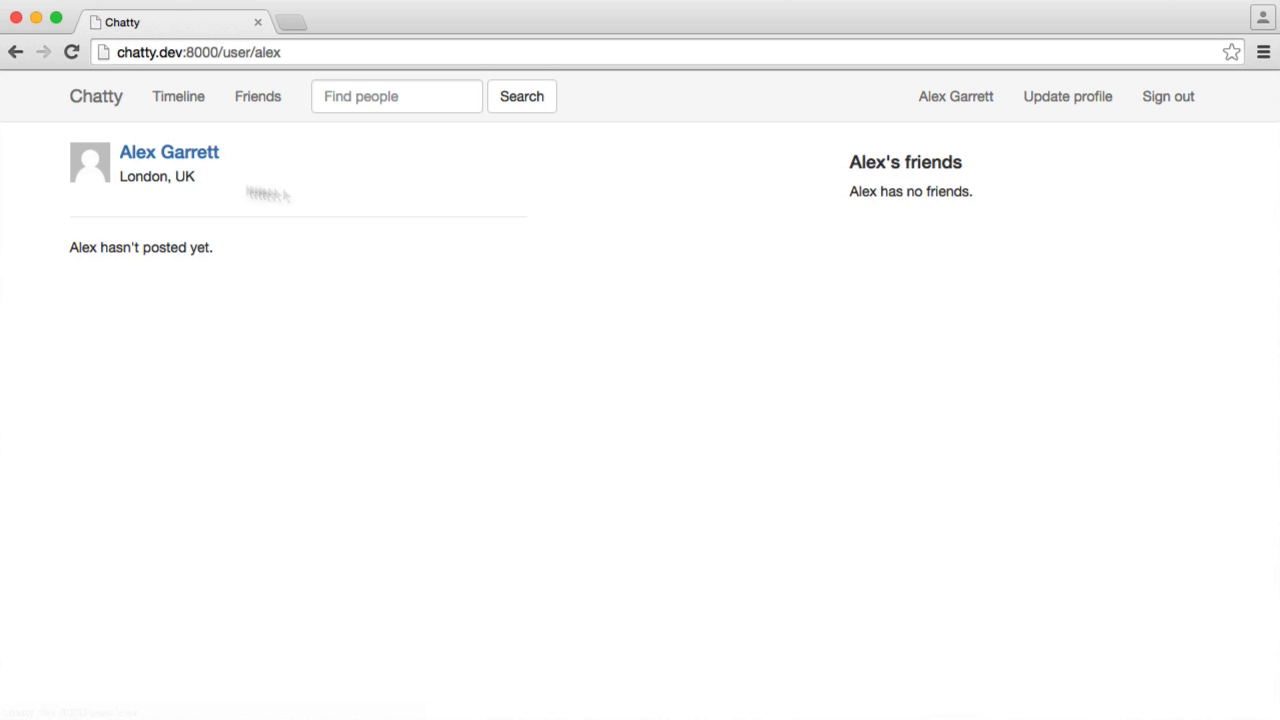
mouse_move(168, 152)
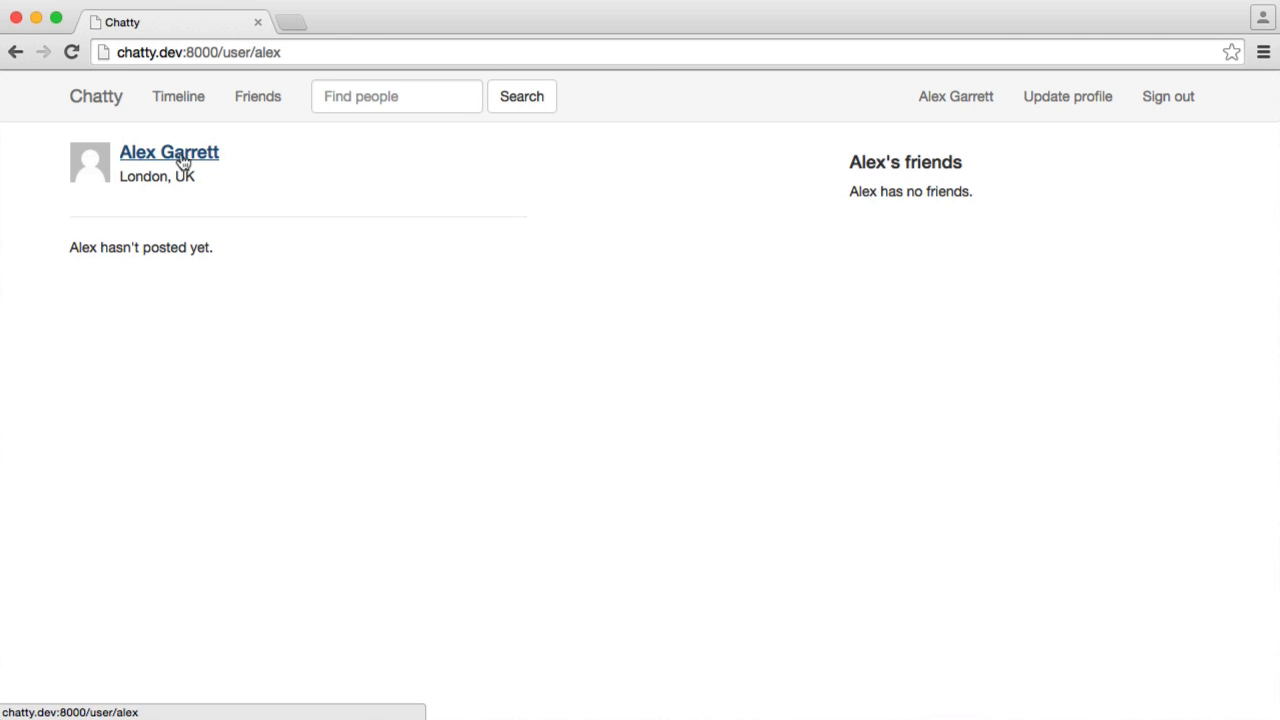
mouse_move(956, 96)
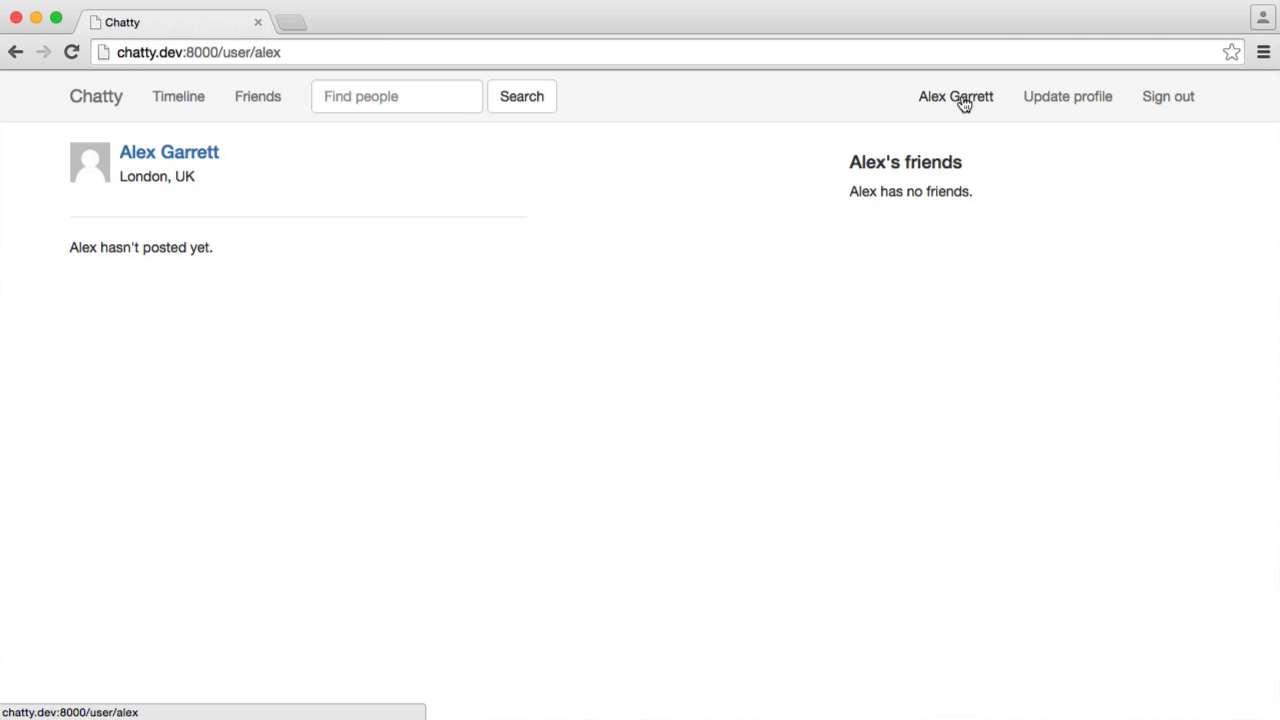
mouse_move(108, 160)
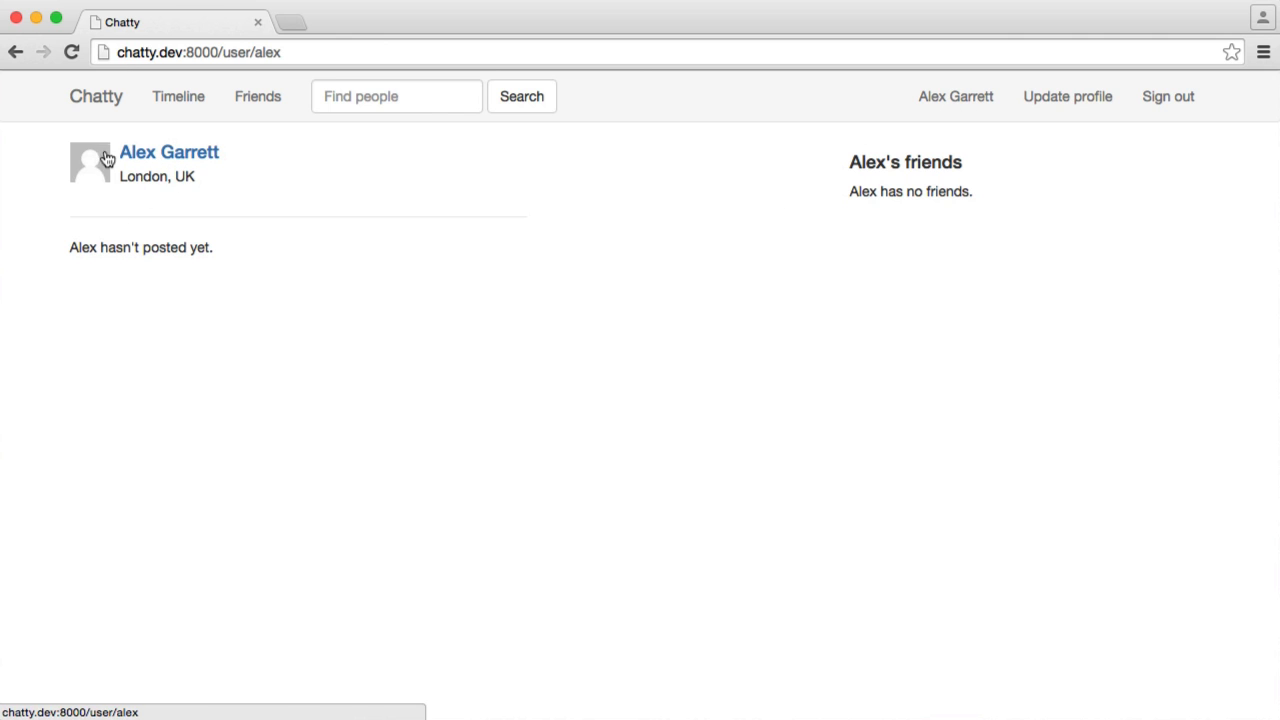
mouse_move(392, 280)
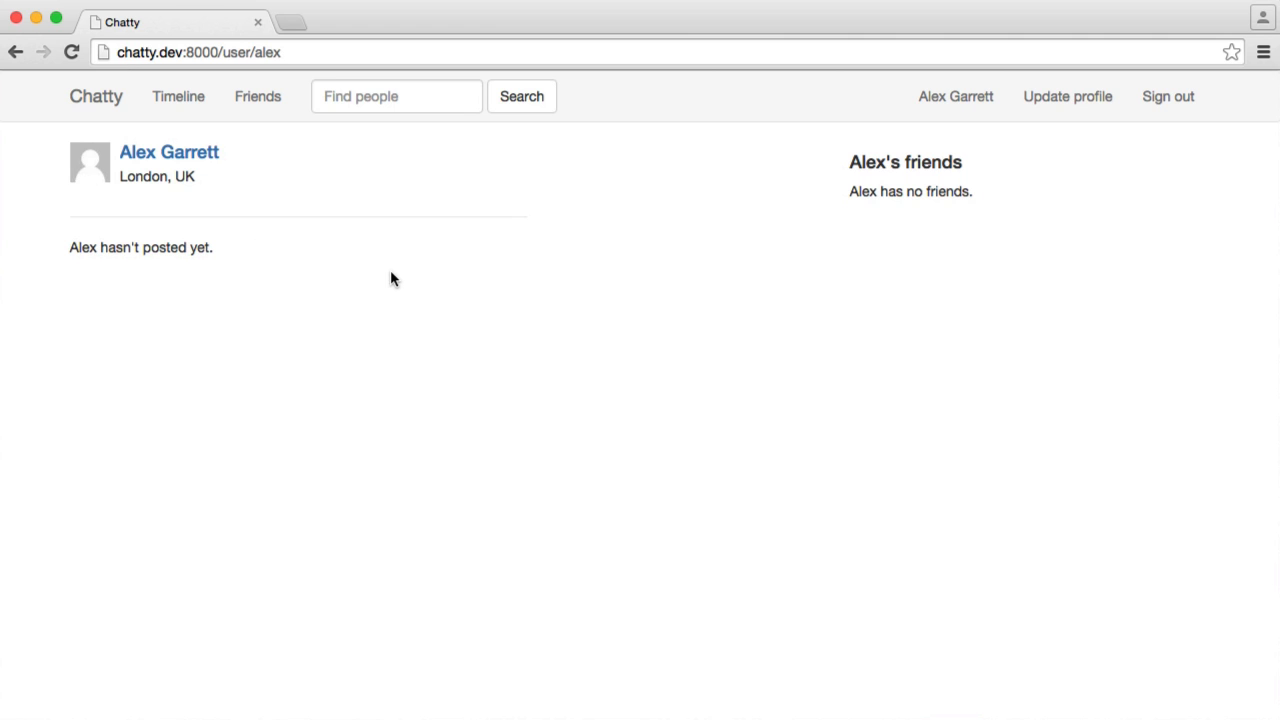
mouse_move(88, 162)
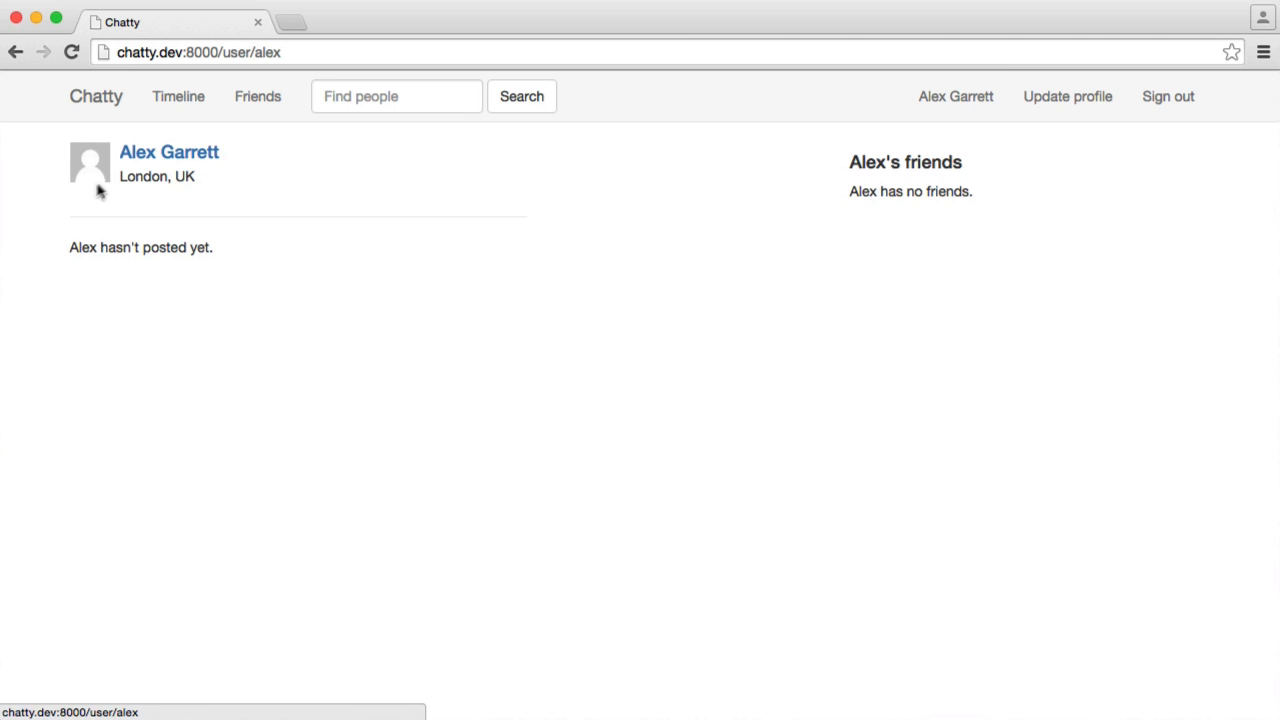
mouse_move(568, 288)
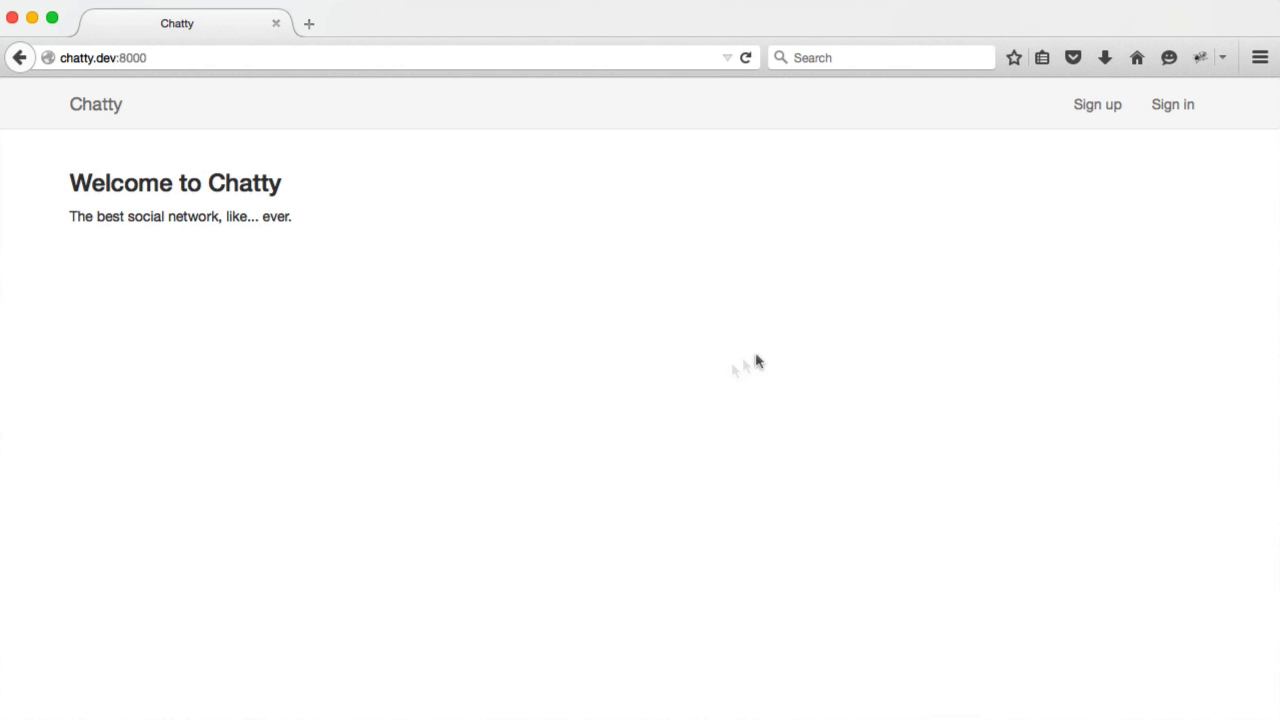
mouse_move(1098, 152)
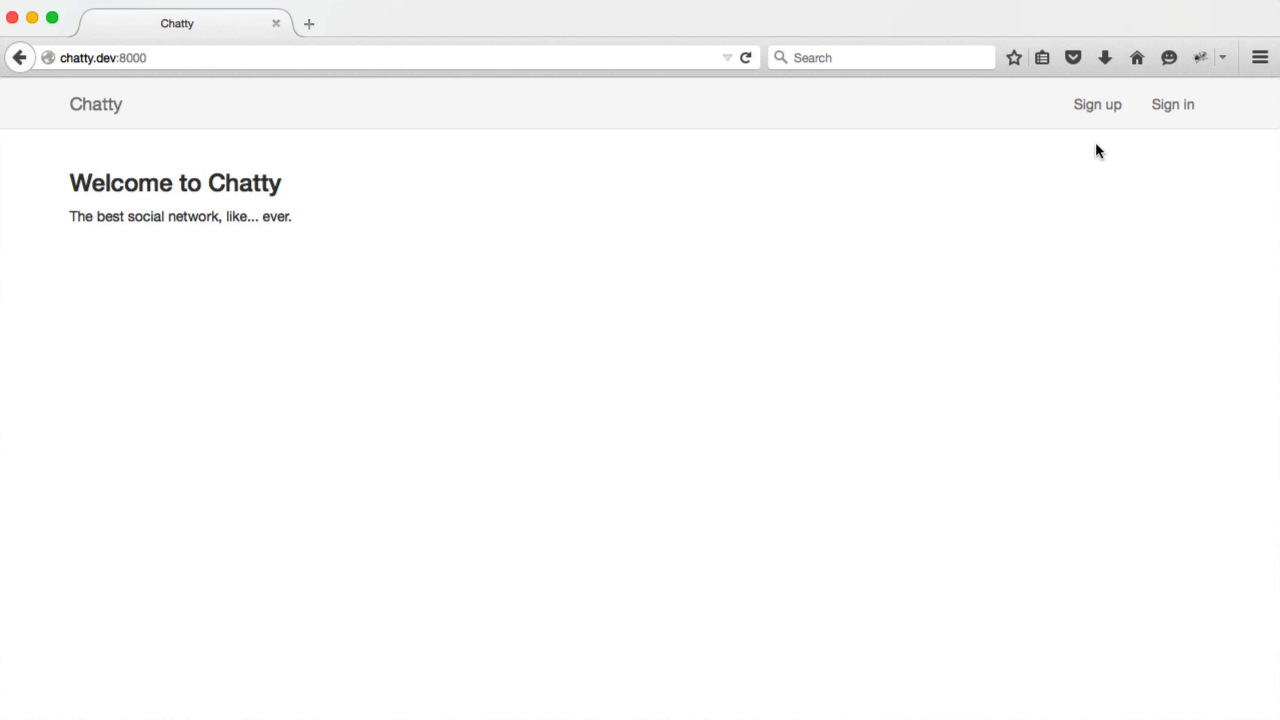
click(1096, 104)
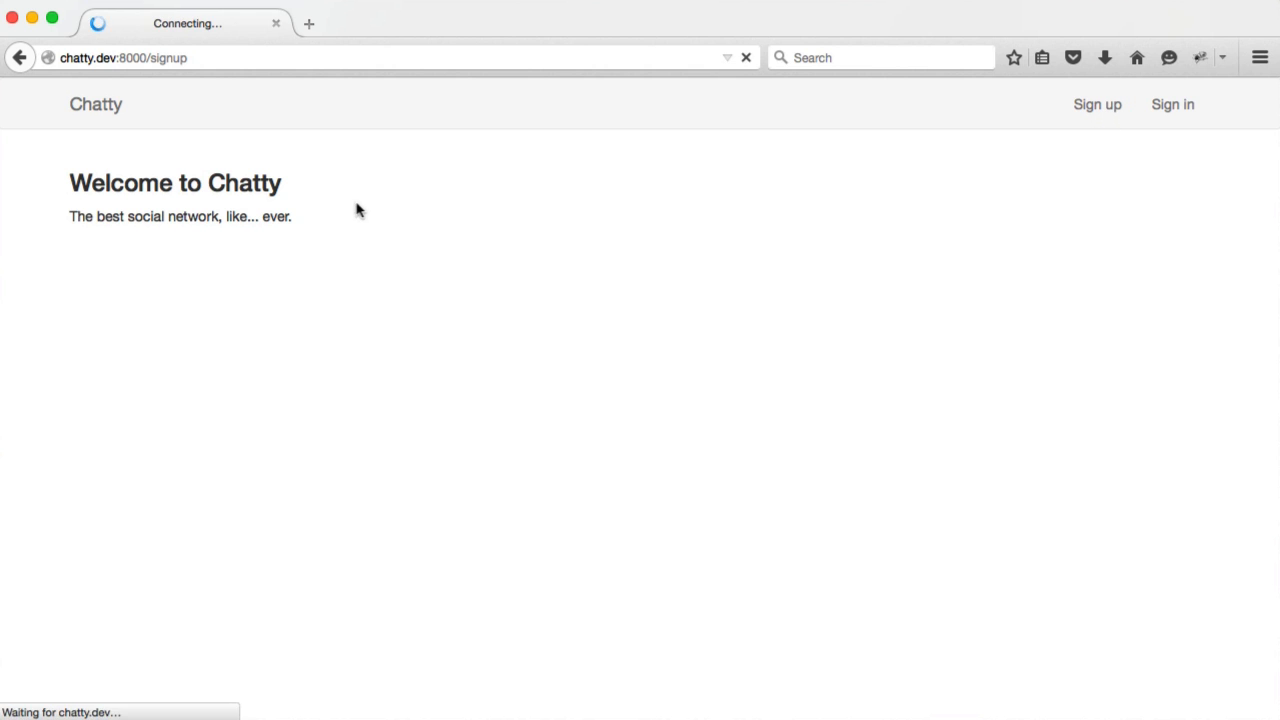
text(billy)
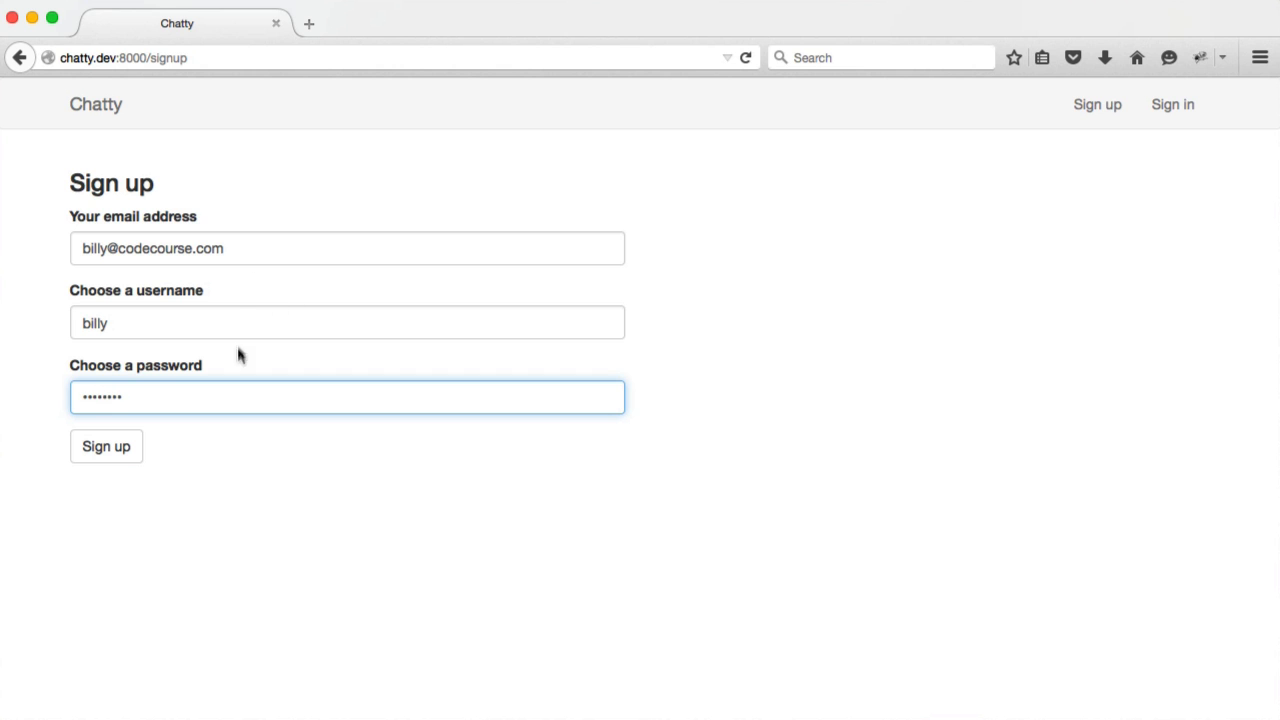
text(alex)
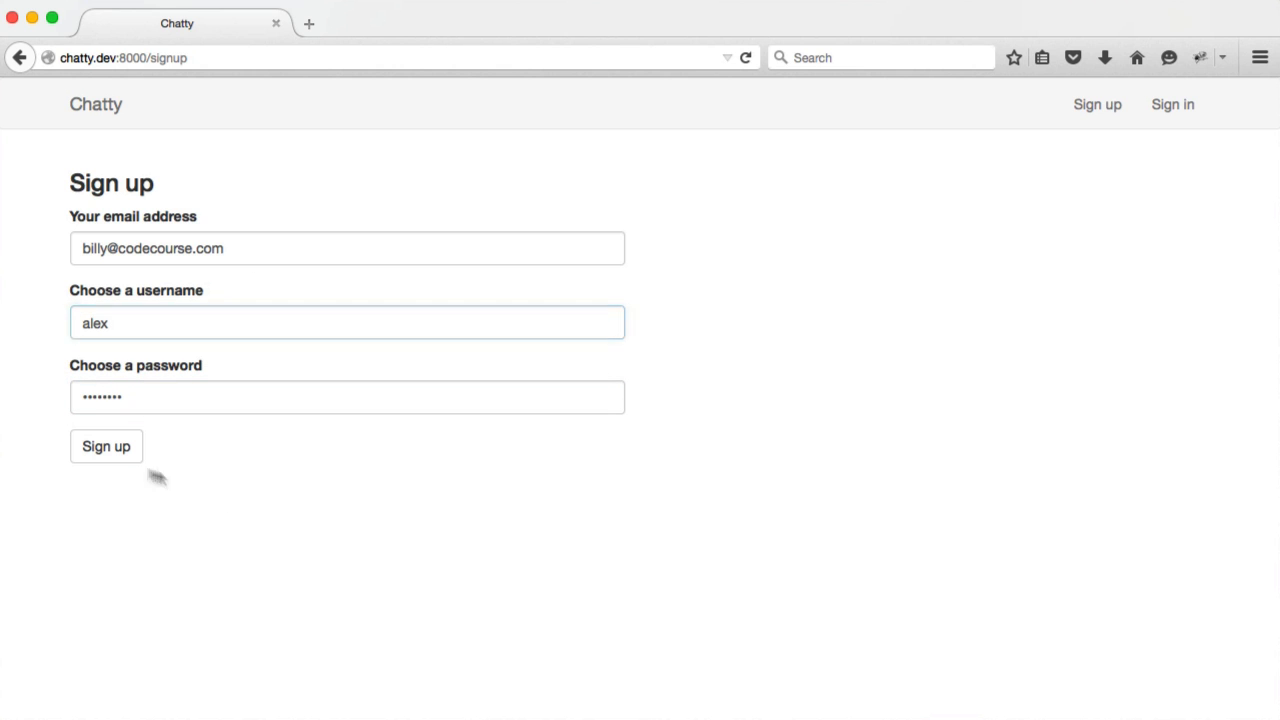
click(106, 446)
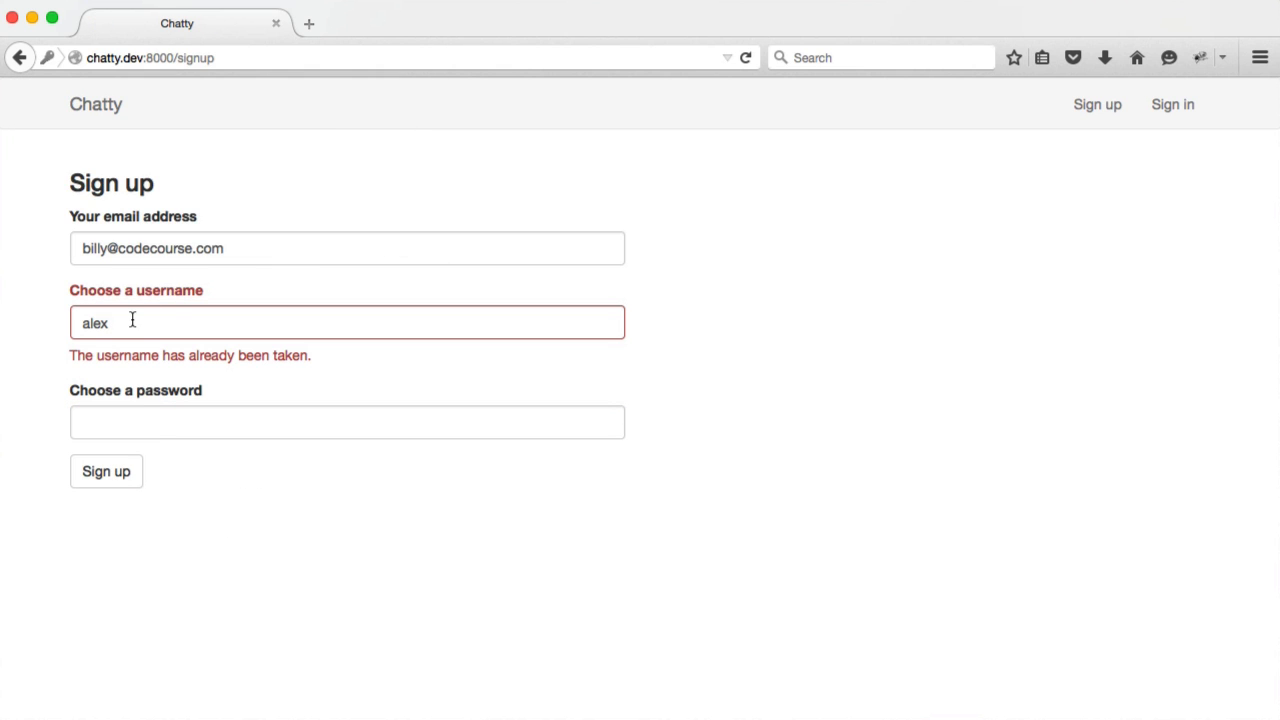
double_click(94, 322)
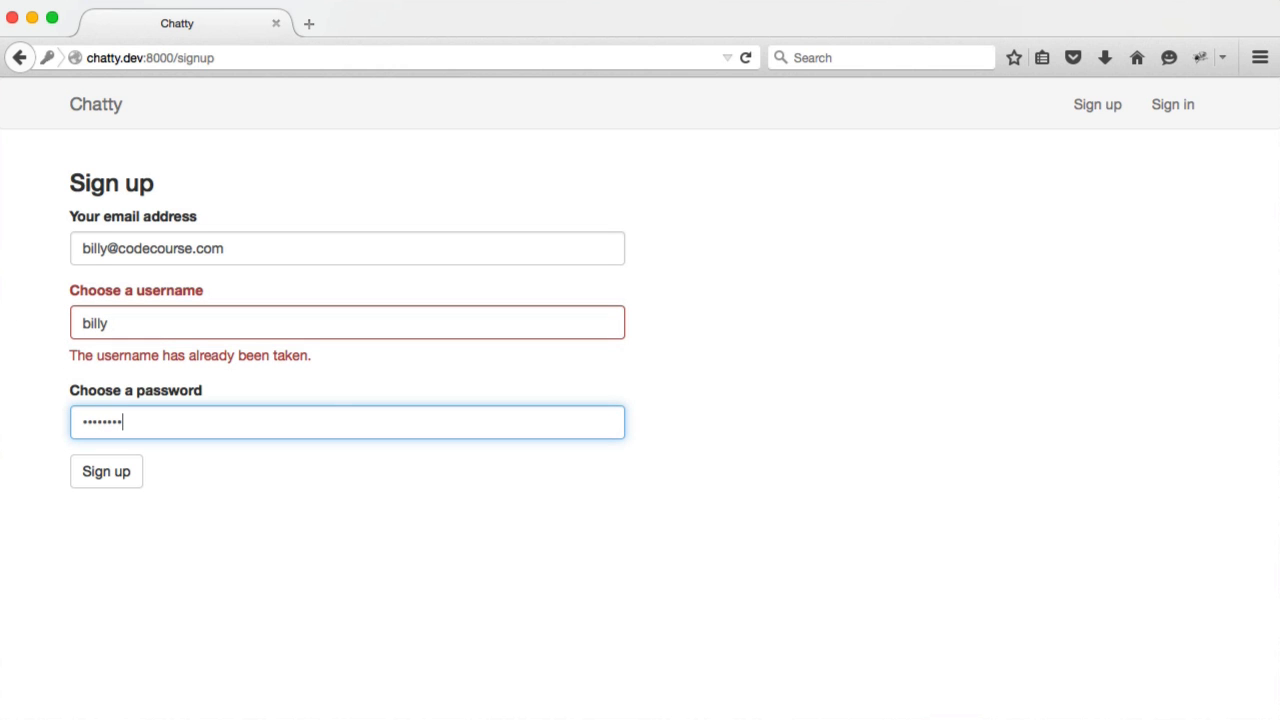
click(106, 472)
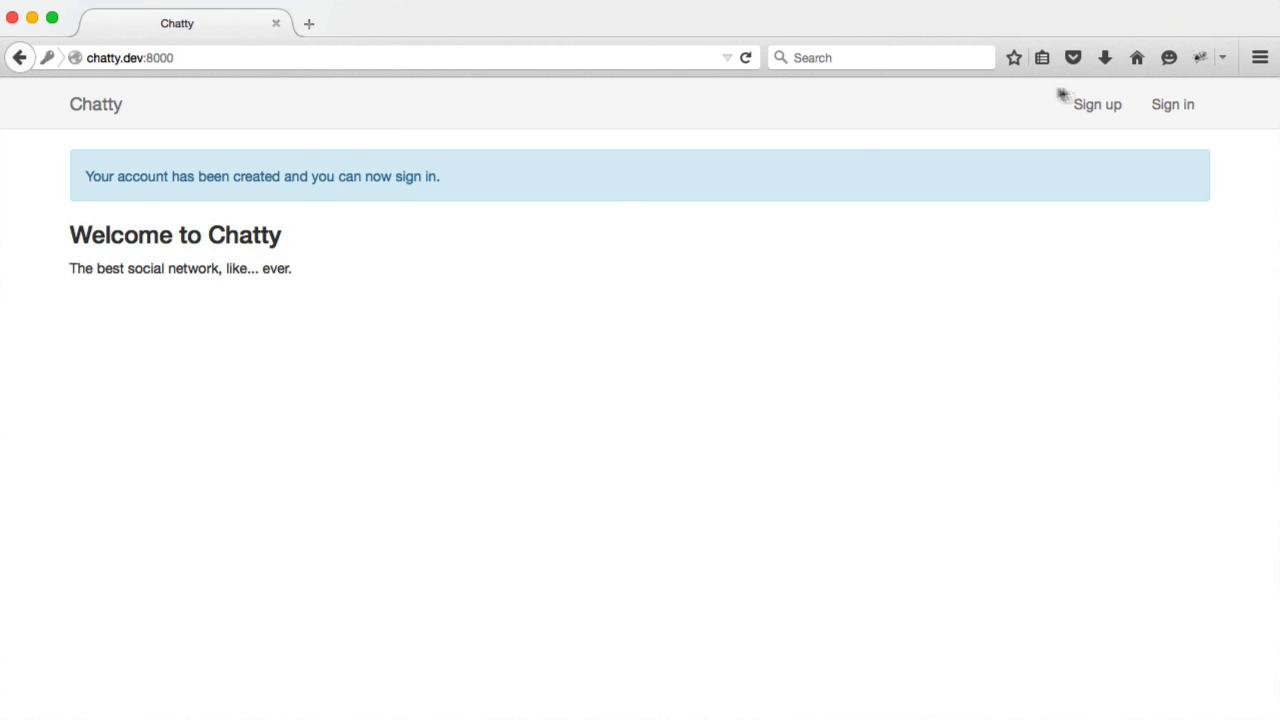
click(1172, 104)
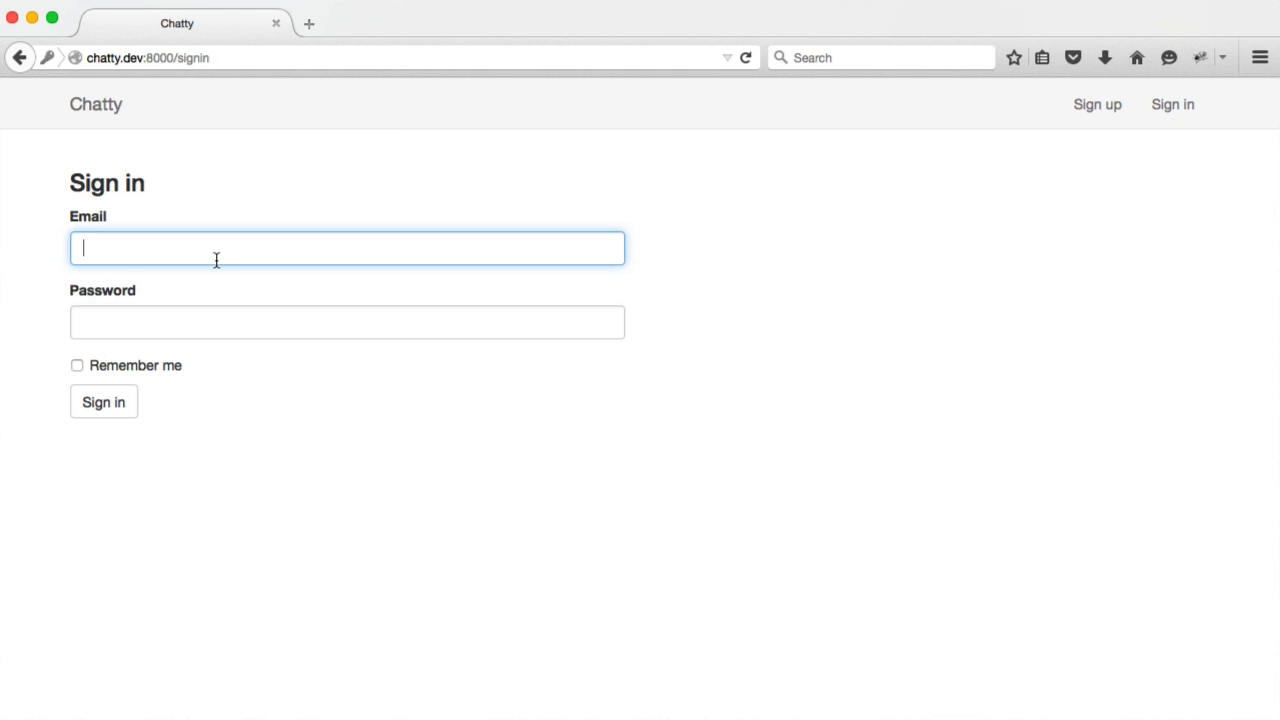
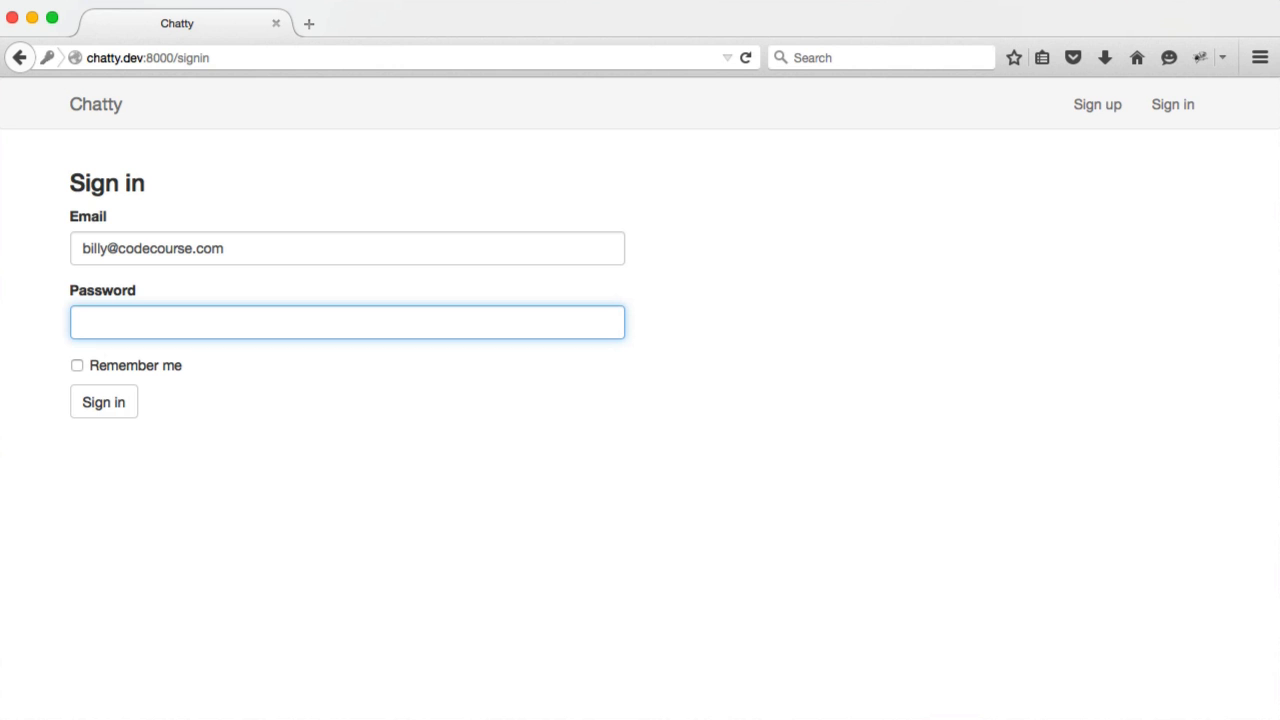
click(104, 400)
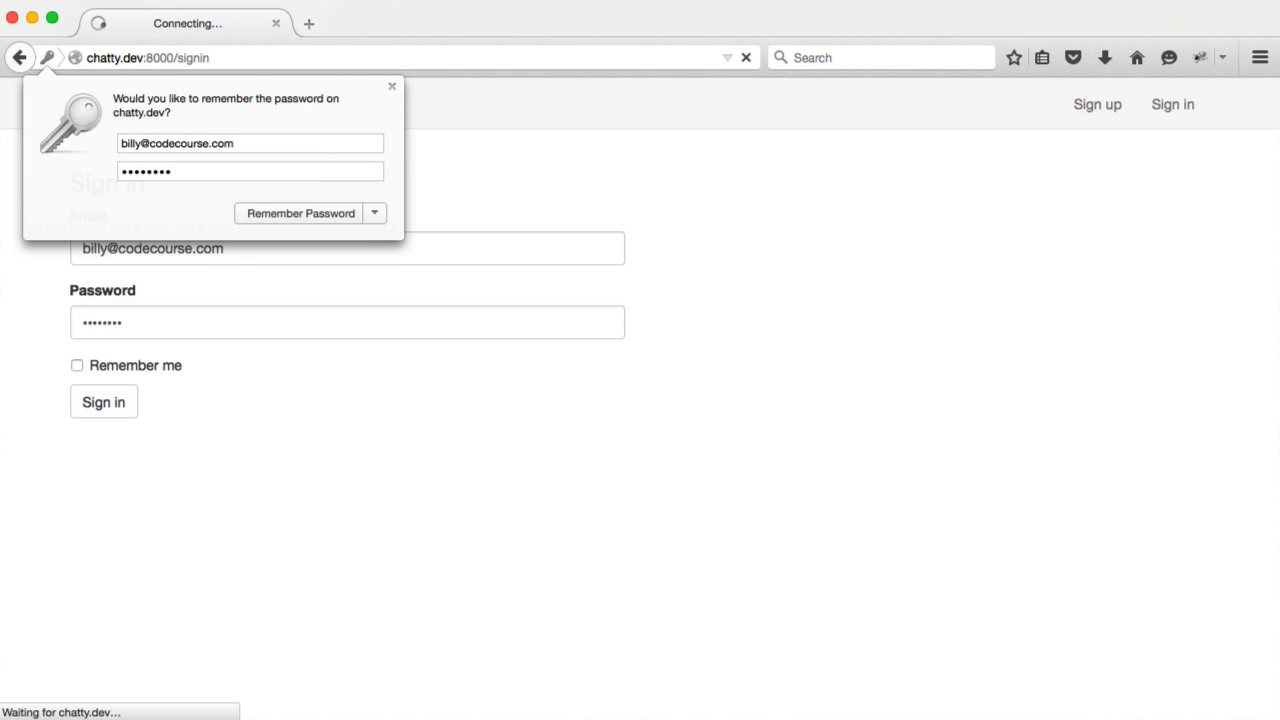
click(104, 400)
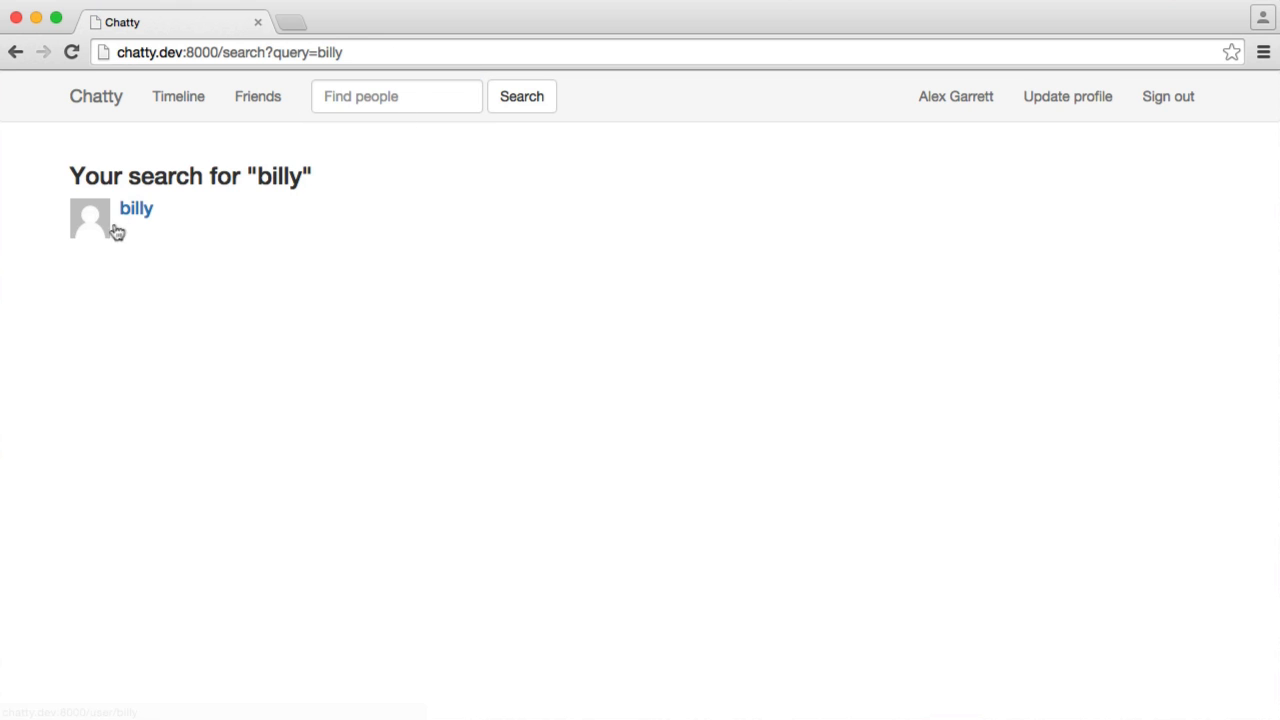
- From the search results, open billy's profile and add him as a friend
click(136, 208)
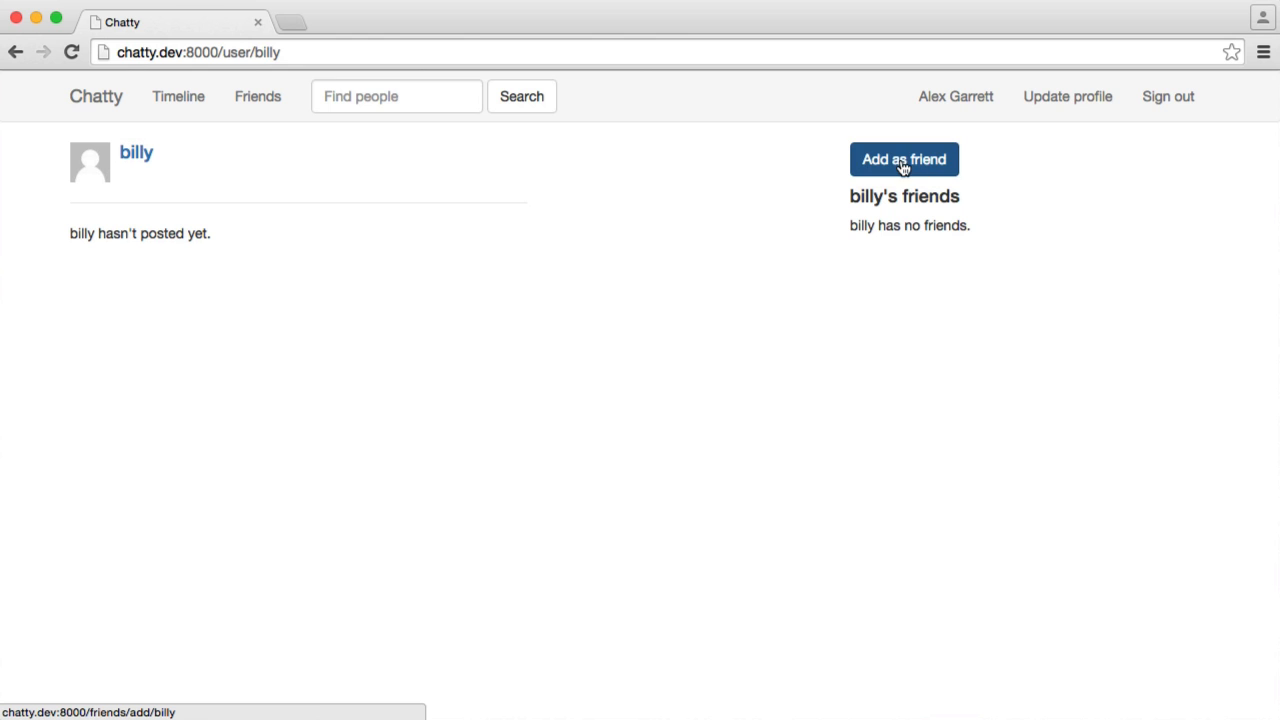
click(904, 160)
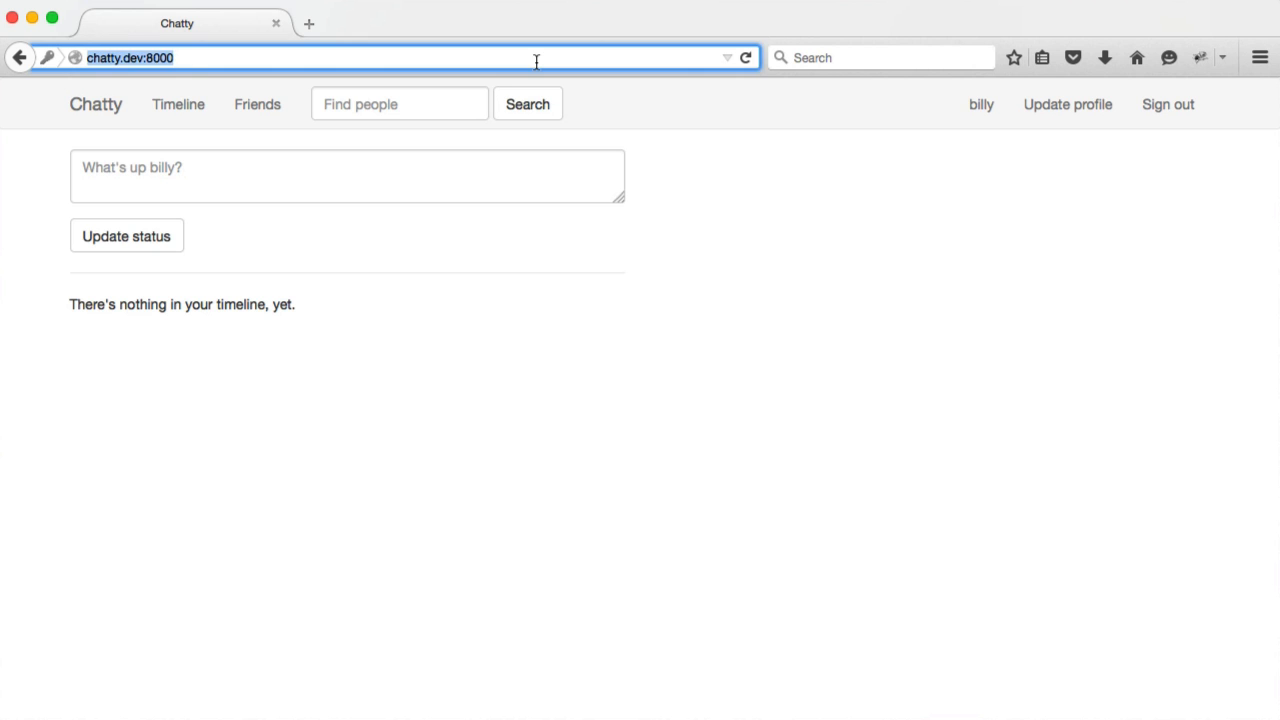
click(256, 104)
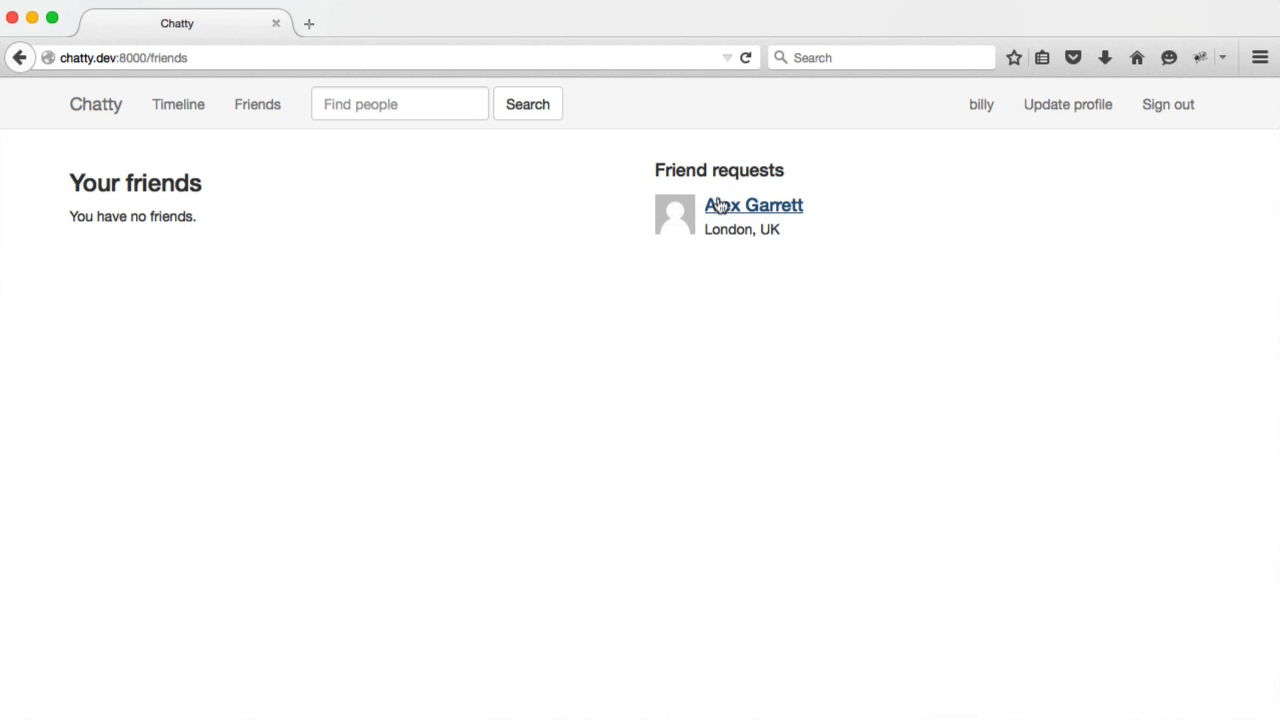
mouse_move(756, 222)
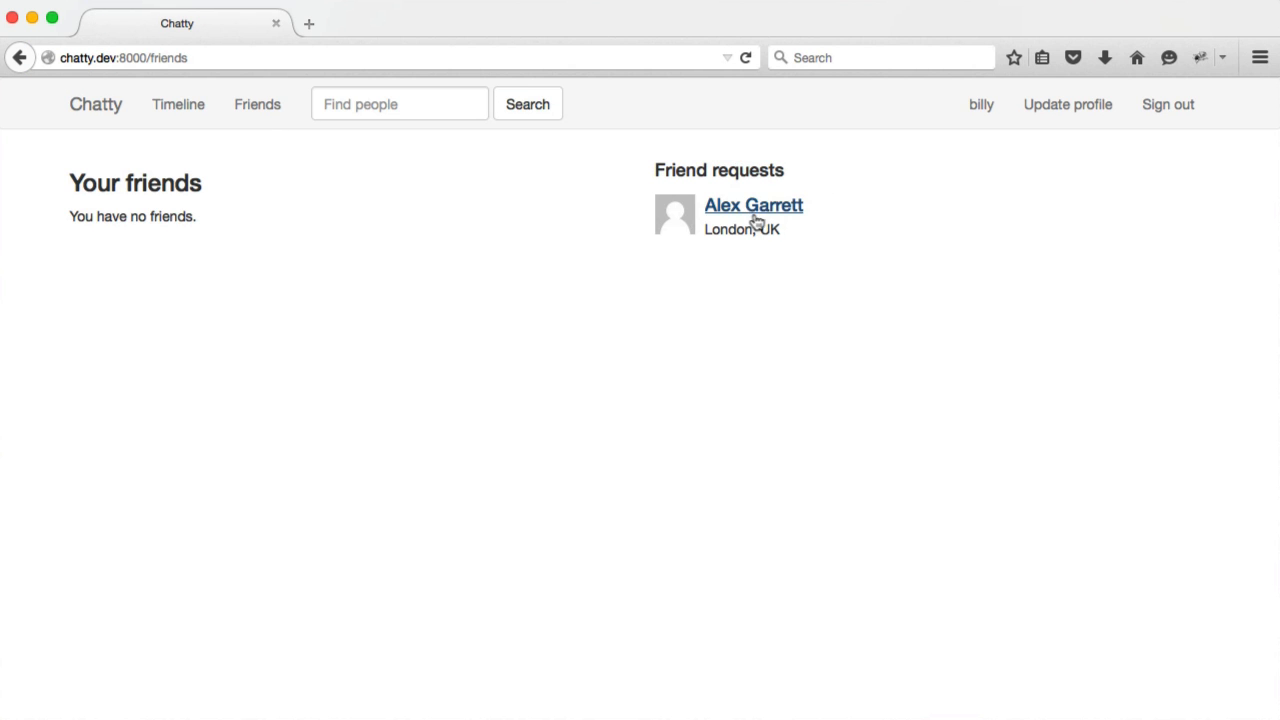
click(752, 204)
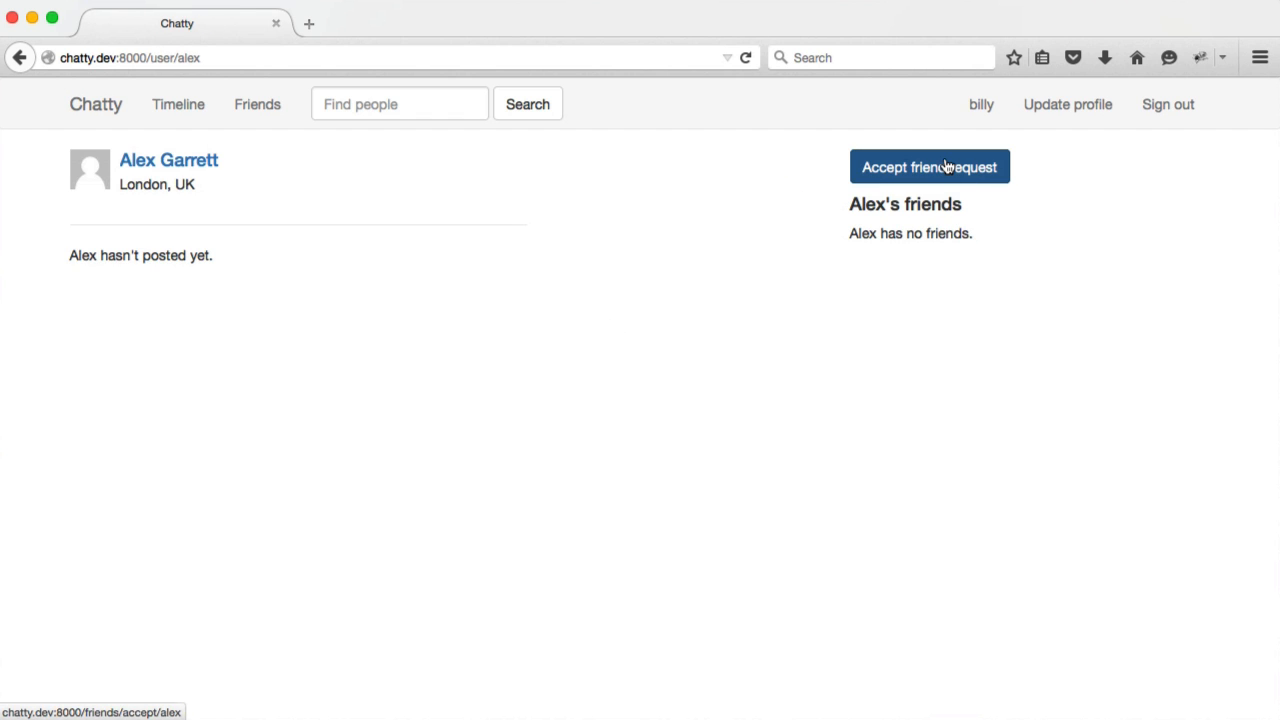
click(928, 168)
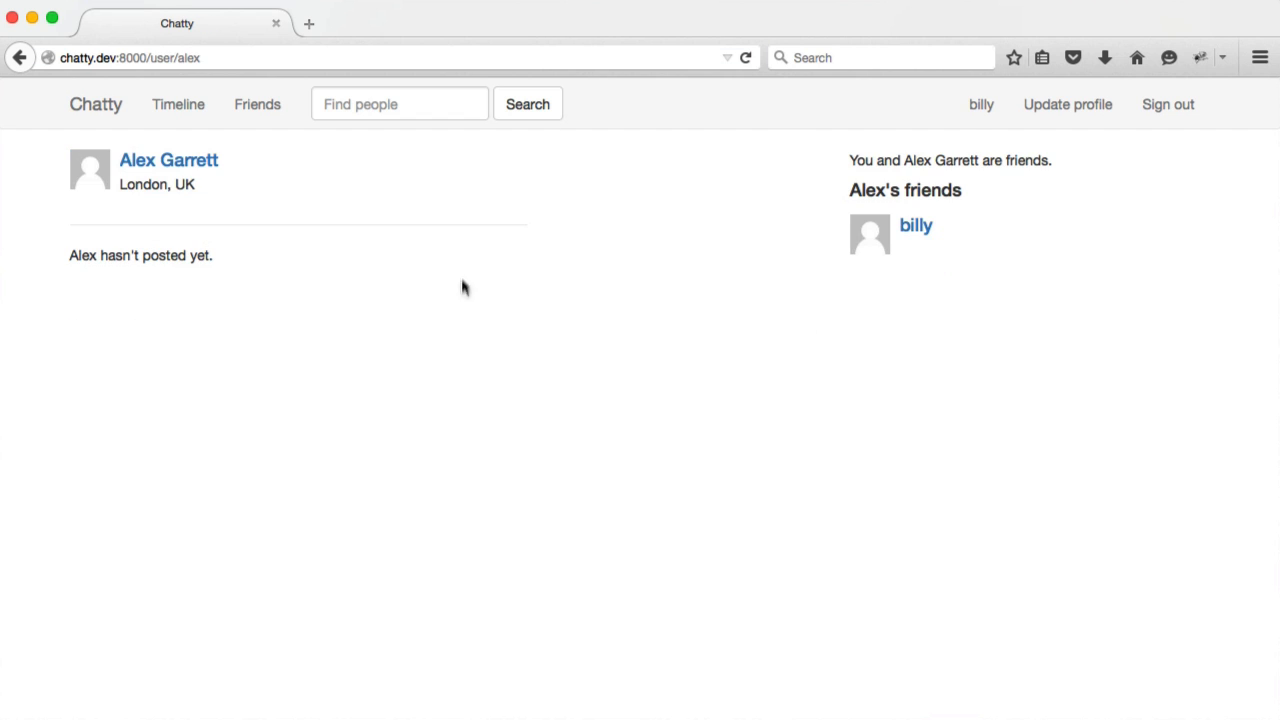
mouse_move(690, 206)
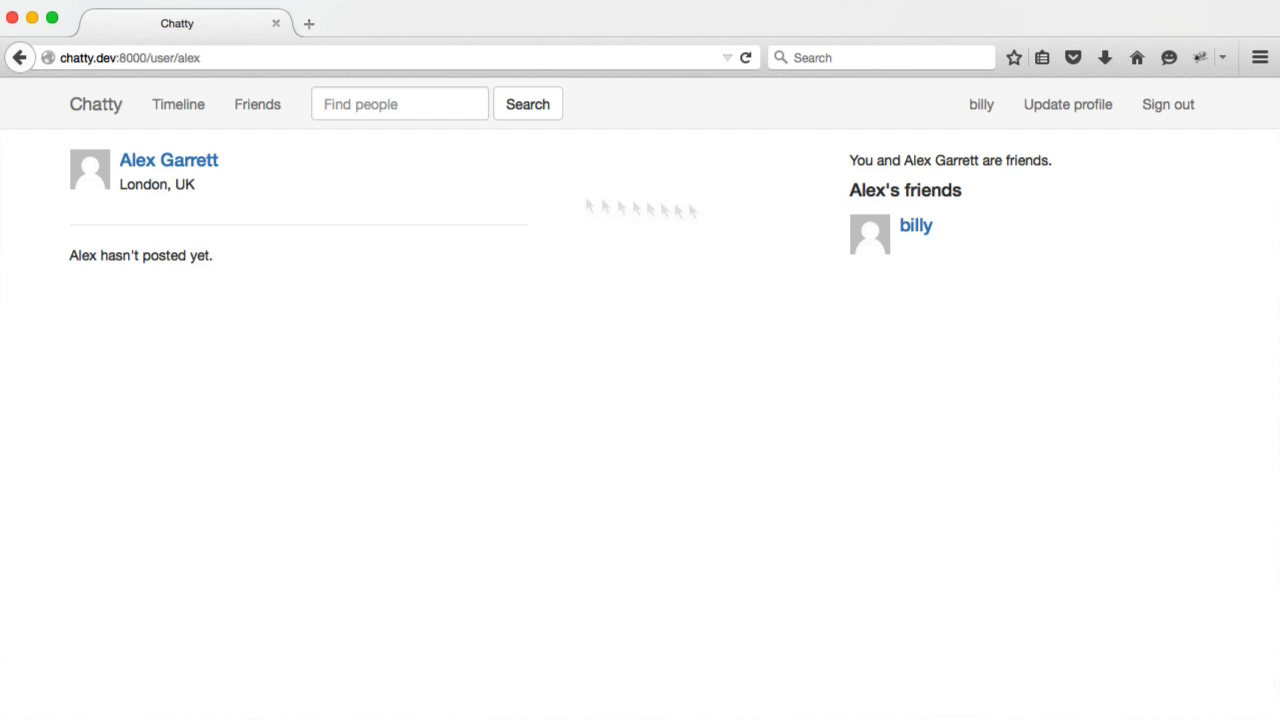
mouse_move(916, 224)
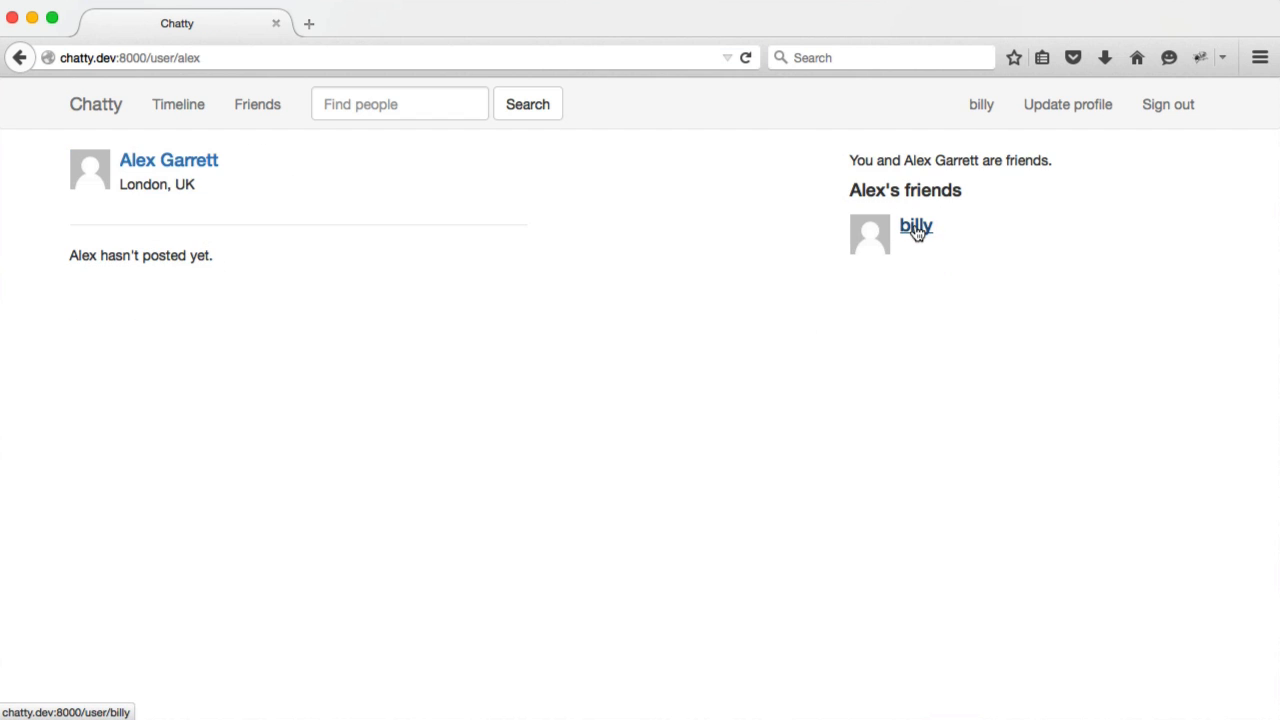
click(916, 224)
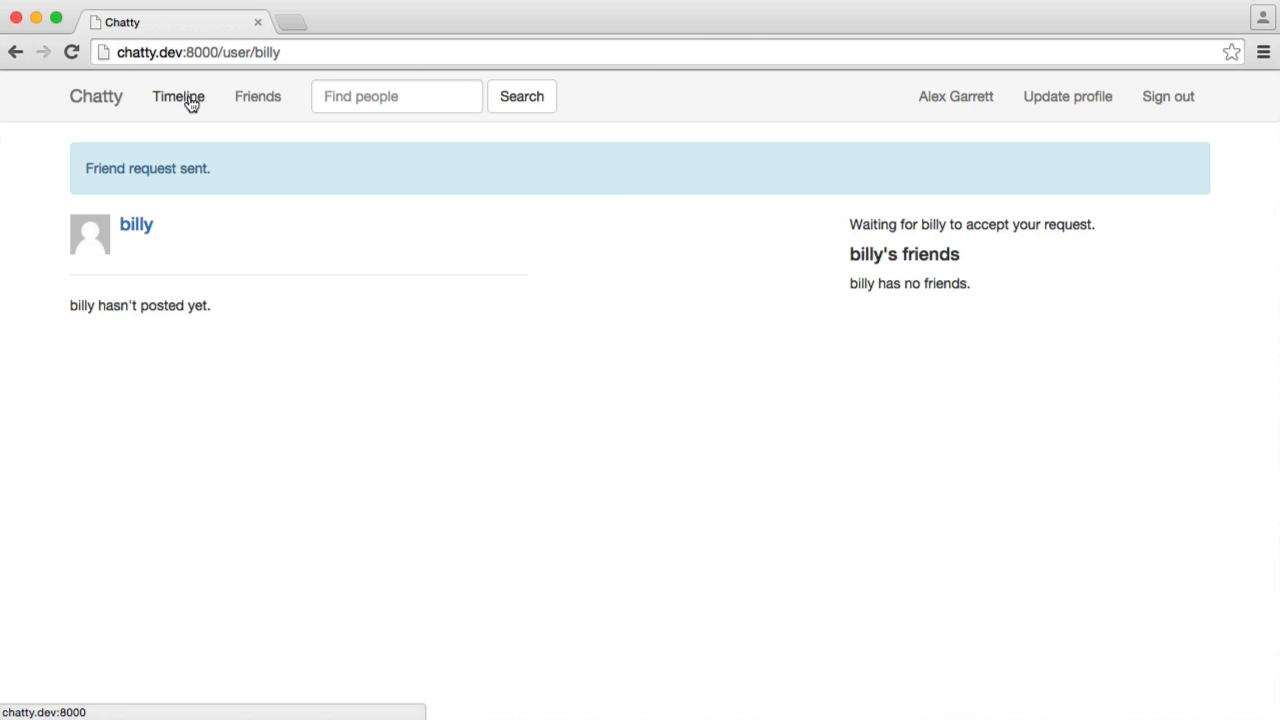
- On Alex's timeline, publish the status 'Had a great day!'
click(178, 96)
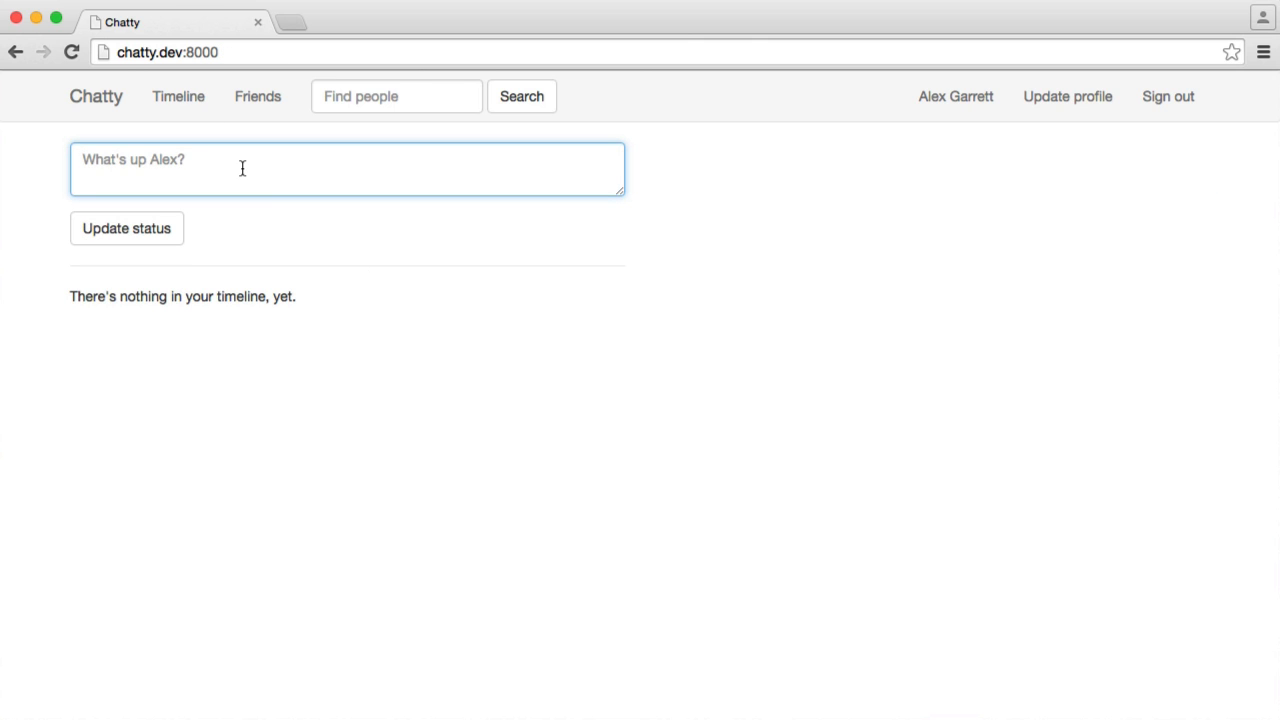
text(Hada)
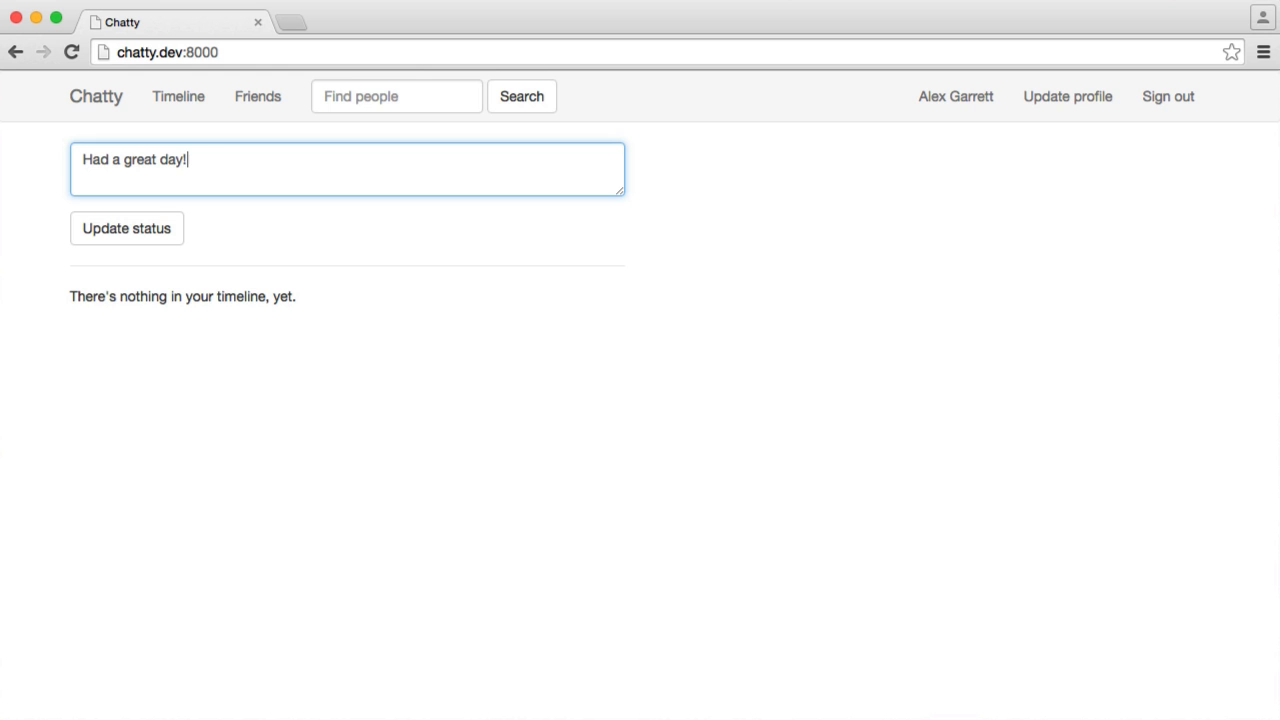
click(126, 228)
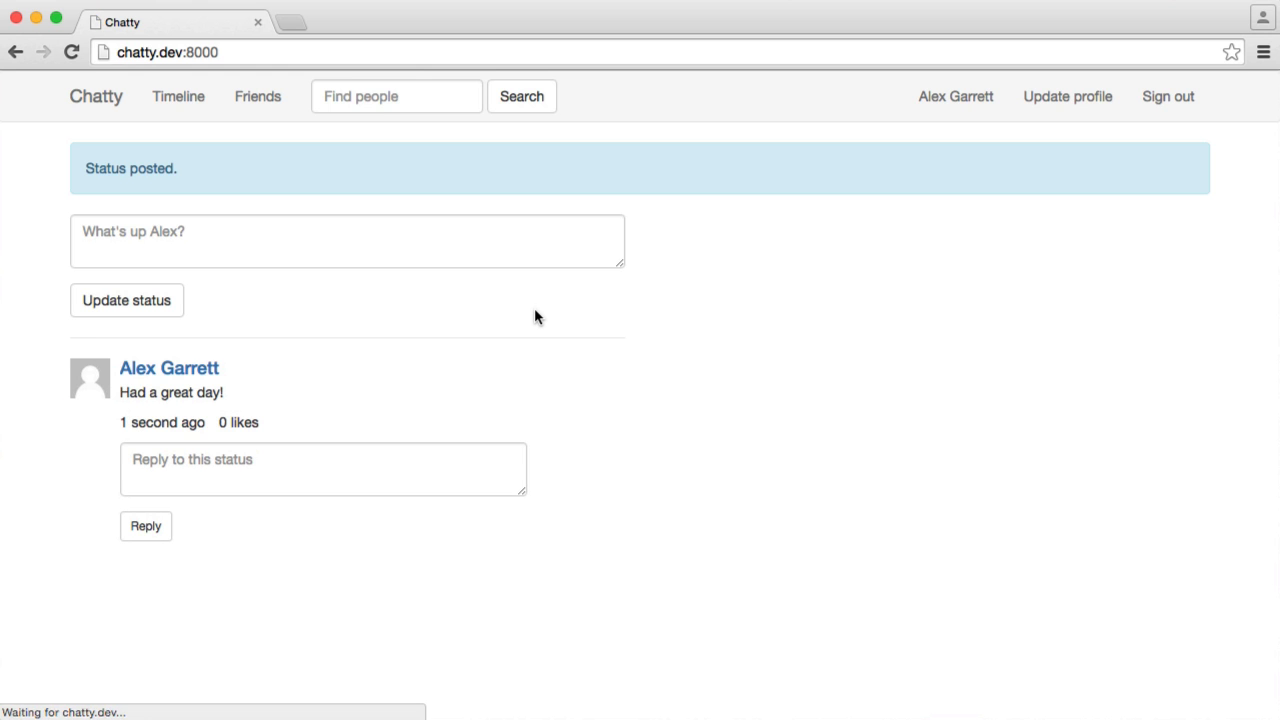
mouse_move(144, 428)
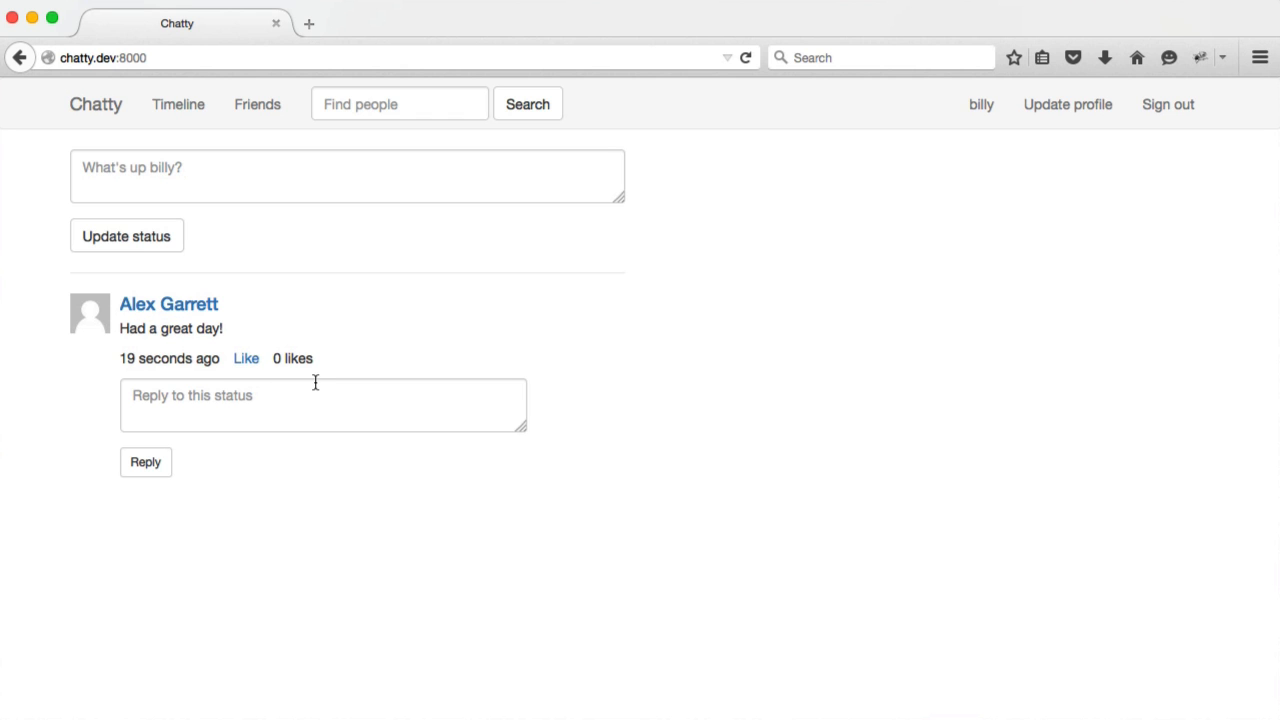
click(244, 358)
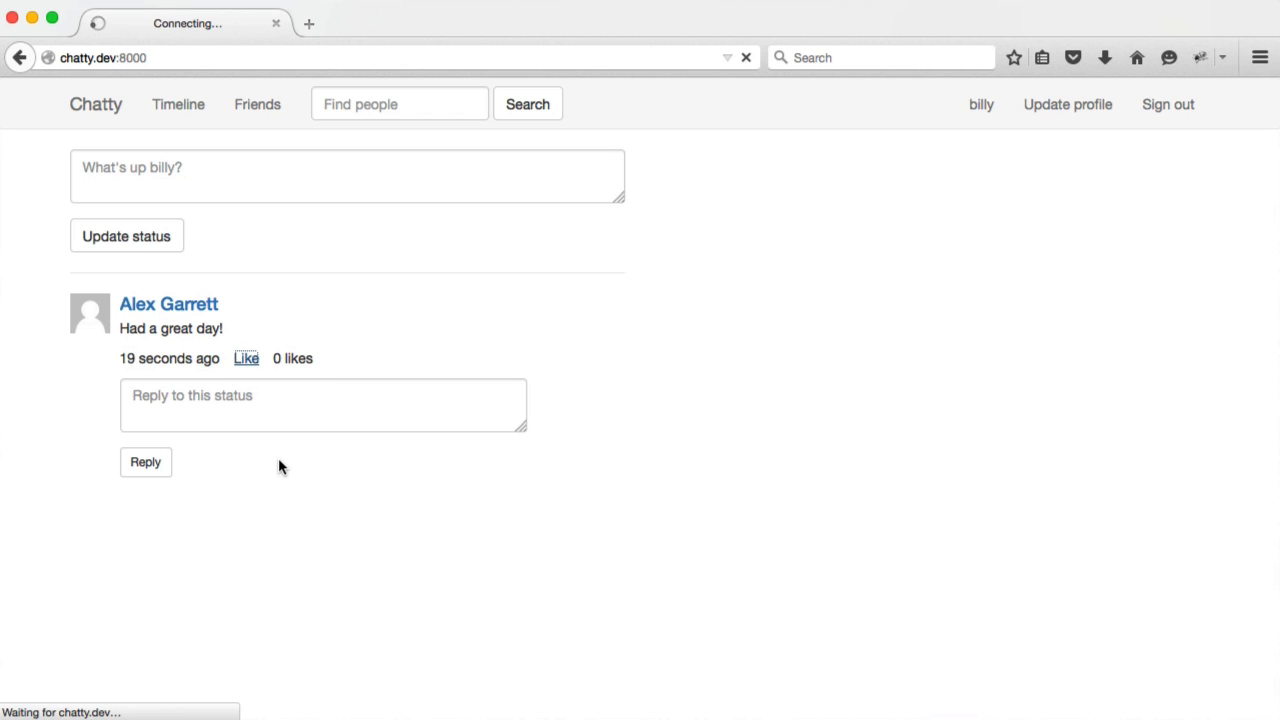
click(244, 358)
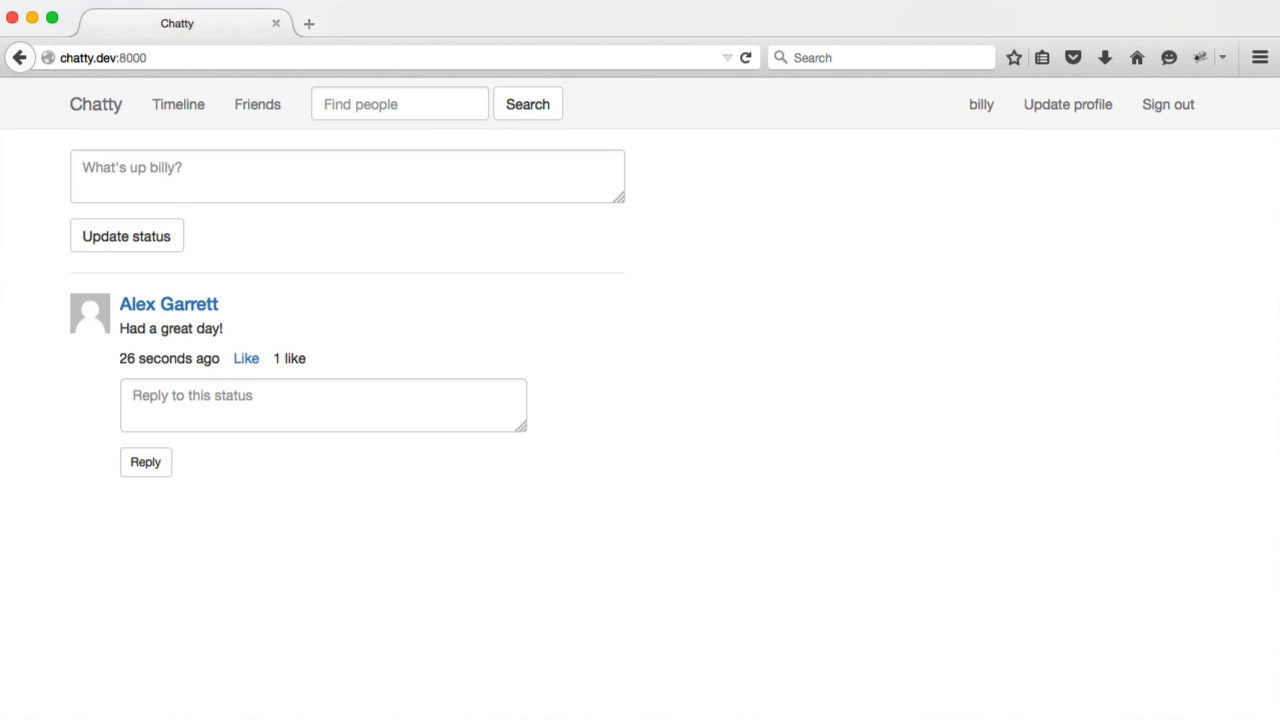
- Post the reply "That's great!" under Alex's status, then like that reply so it shows 1 like
click(324, 404)
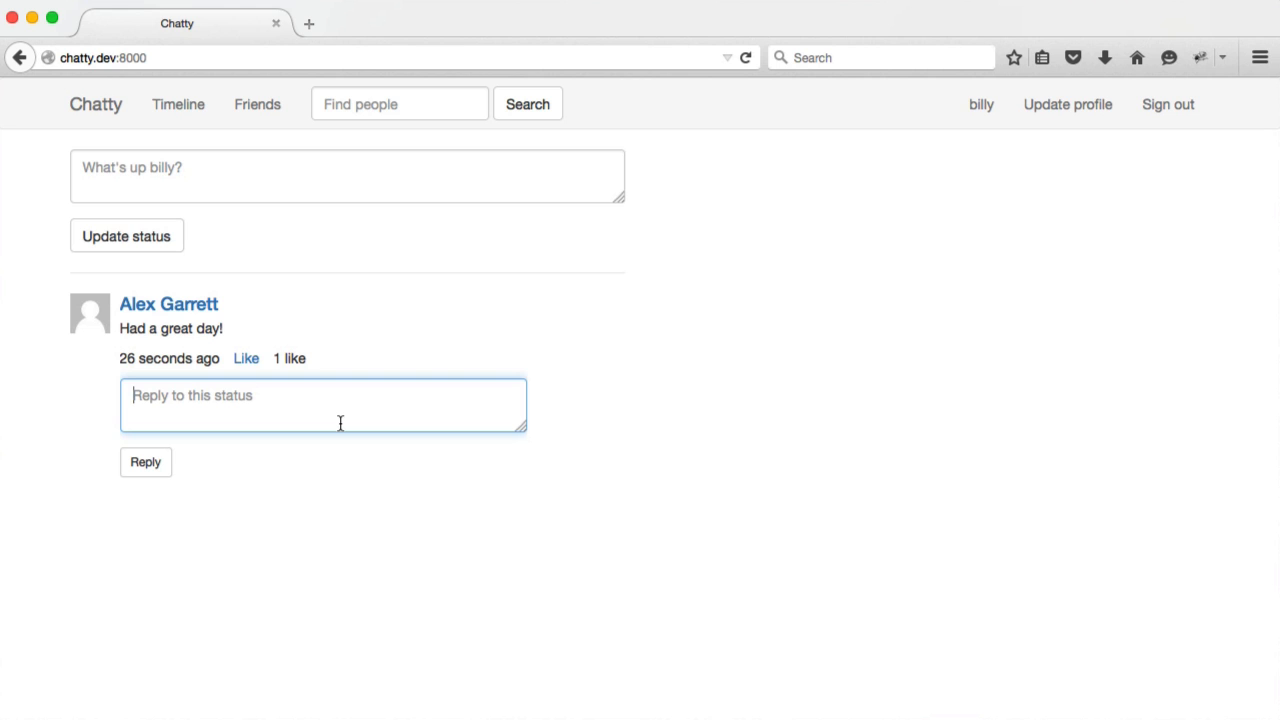
text(That's a gr)
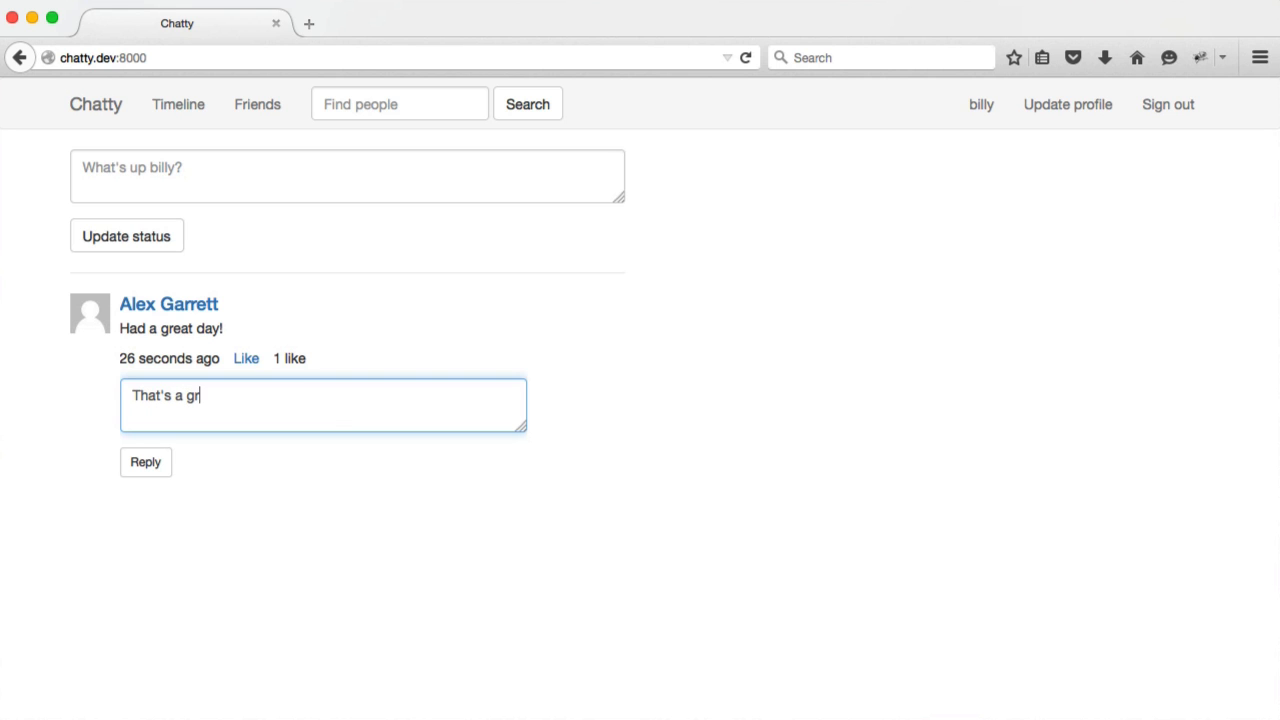
text(eat)
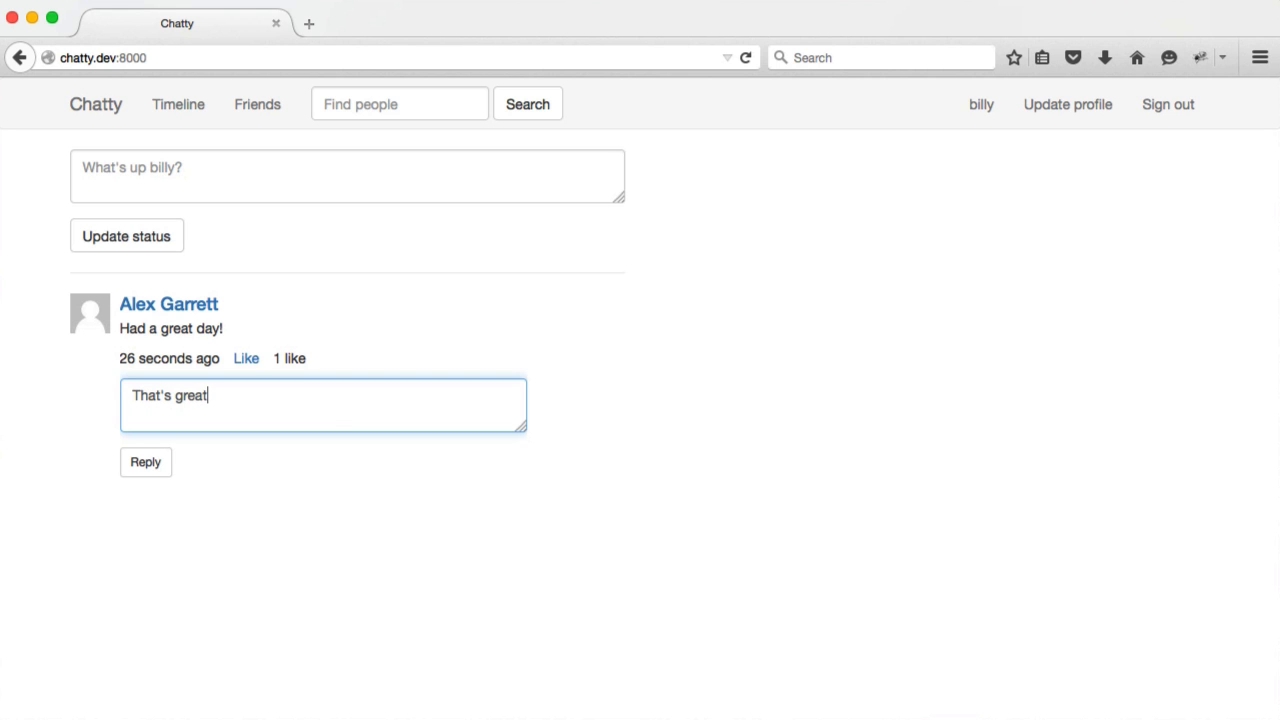
click(144, 460)
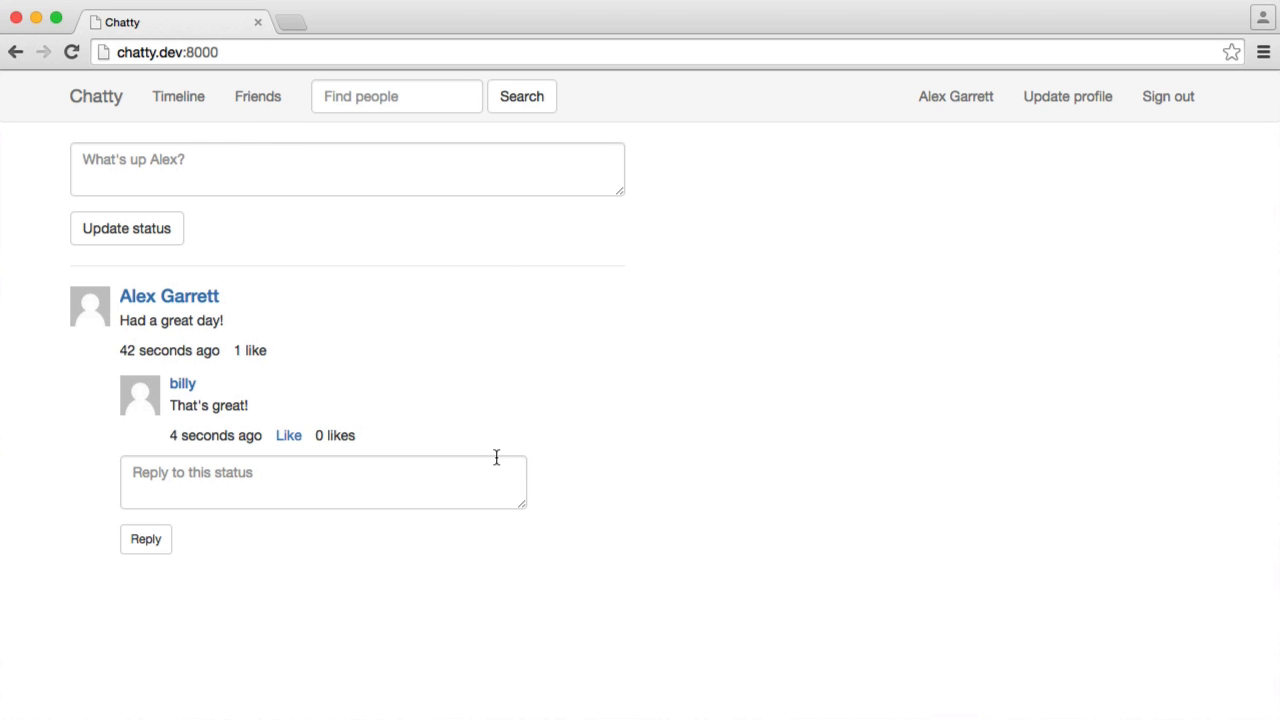
click(288, 436)
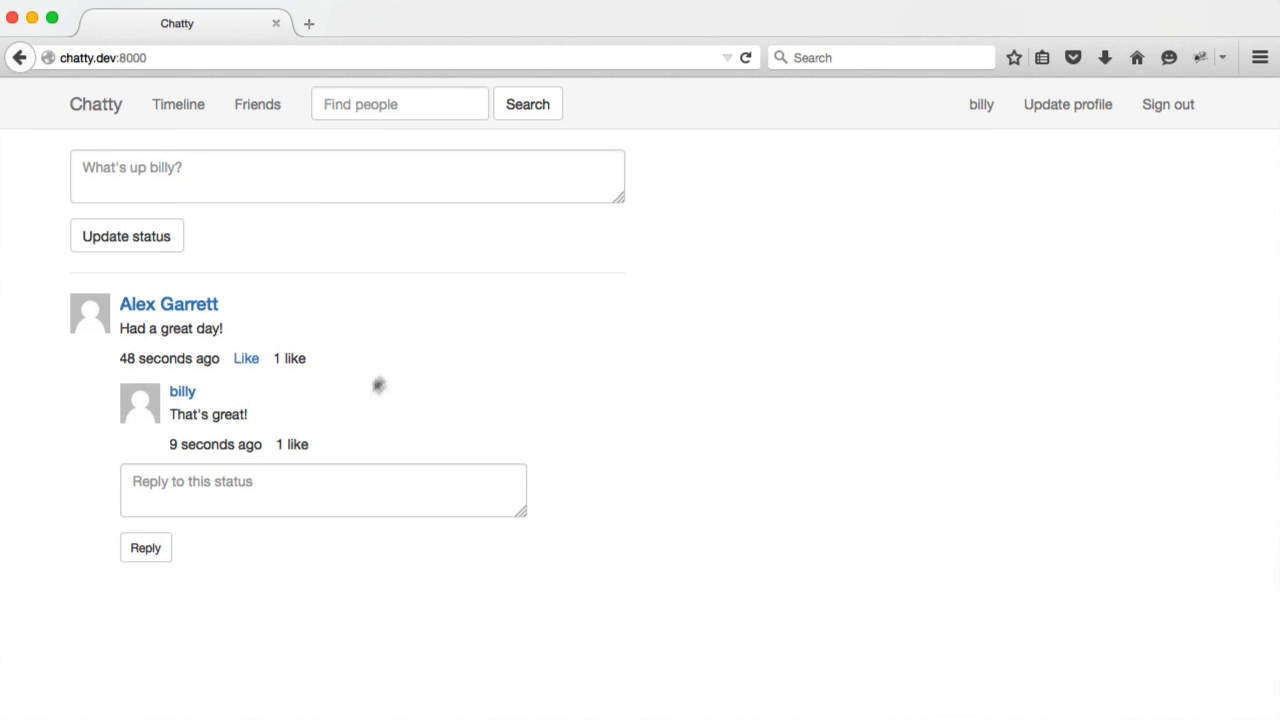
mouse_move(768, 364)
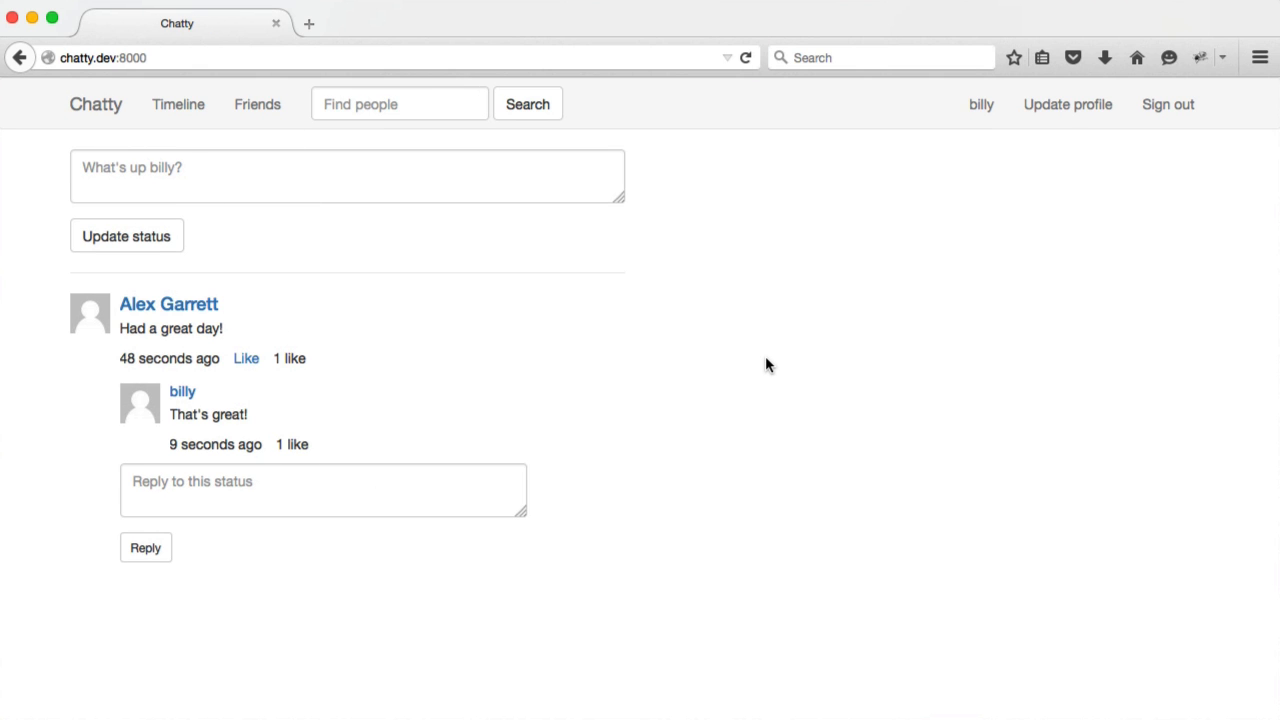